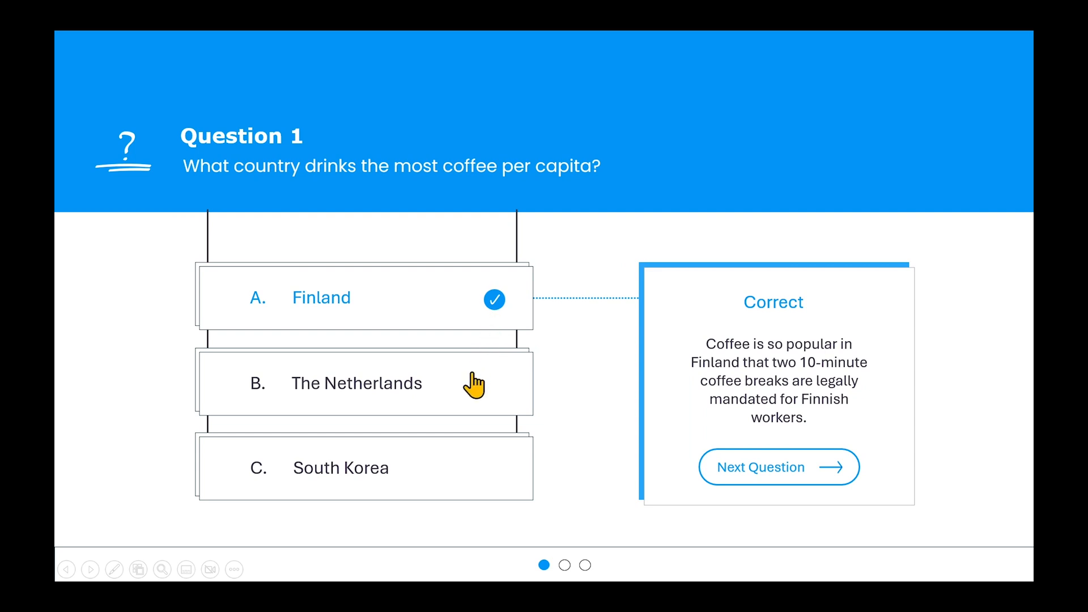
# Choose The Netherlands answer during the slide show, then return to editing slide 3.
pyautogui.click(360, 383)
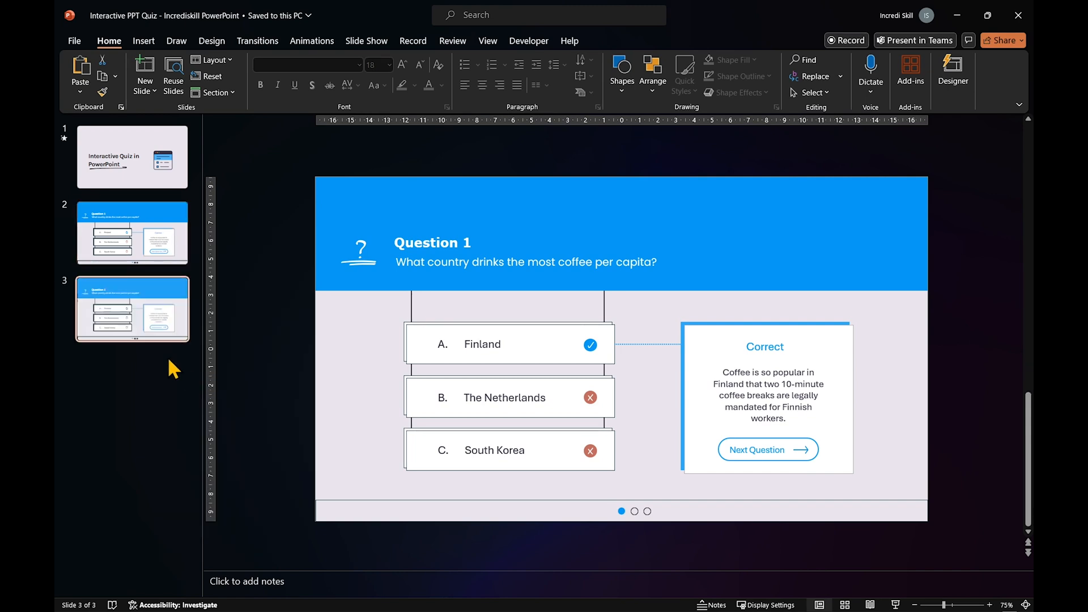
# Duplicate slide 3 twice and view the South Korea Incorrect! feedback slide.
pyautogui.rightClick(131, 309)
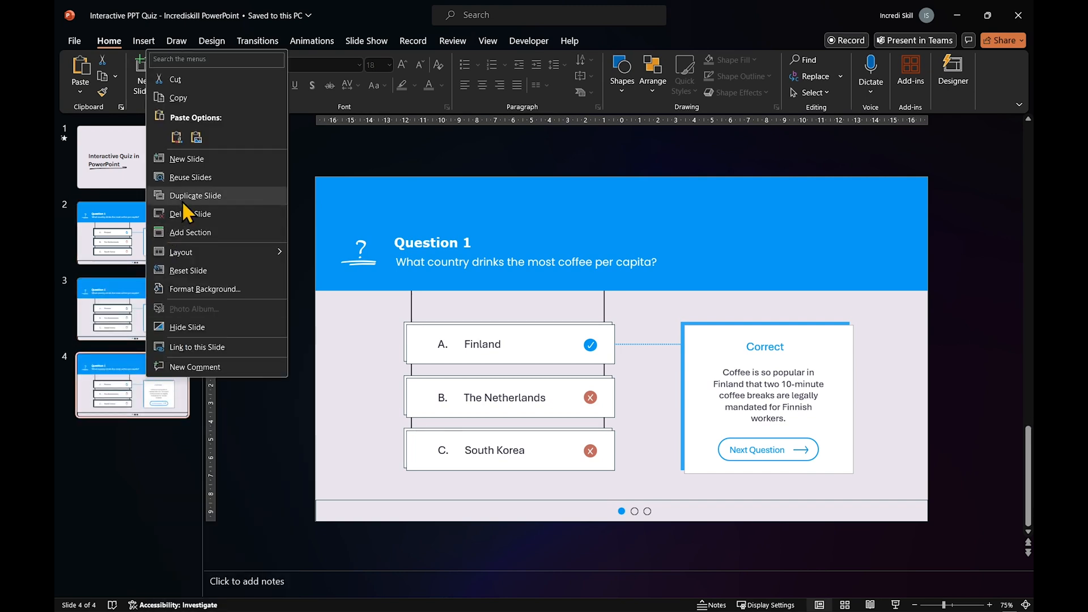
pyautogui.click(196, 195)
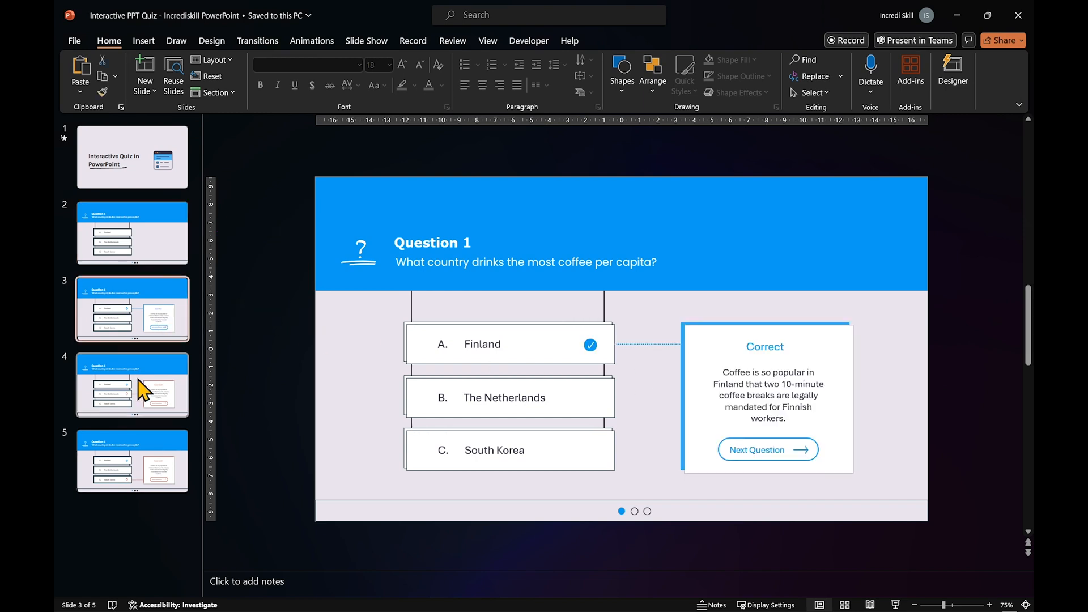
pyautogui.click(132, 461)
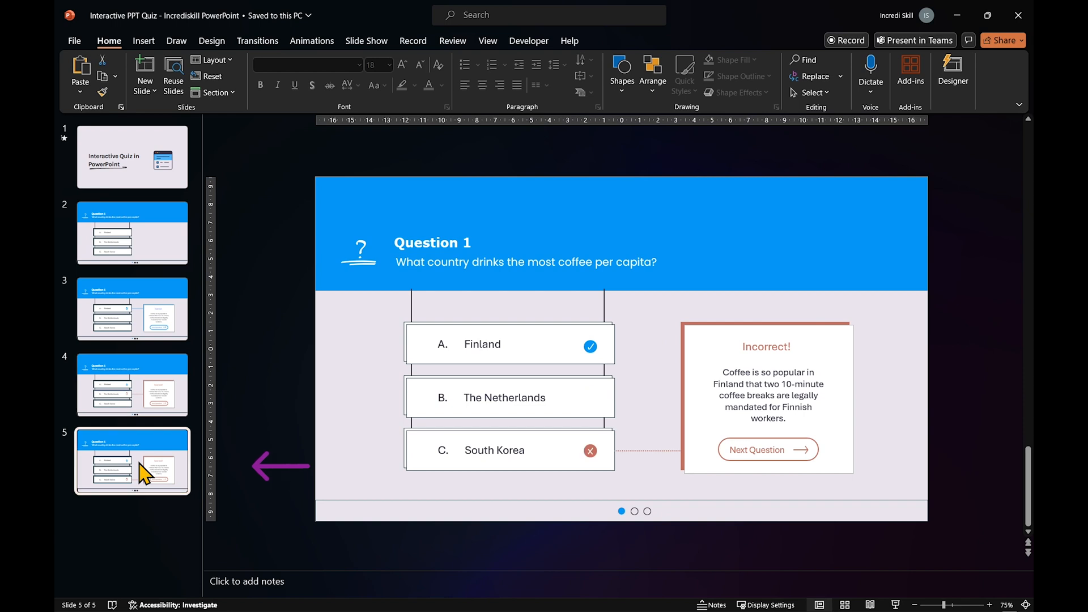
pyautogui.moveTo(155, 252)
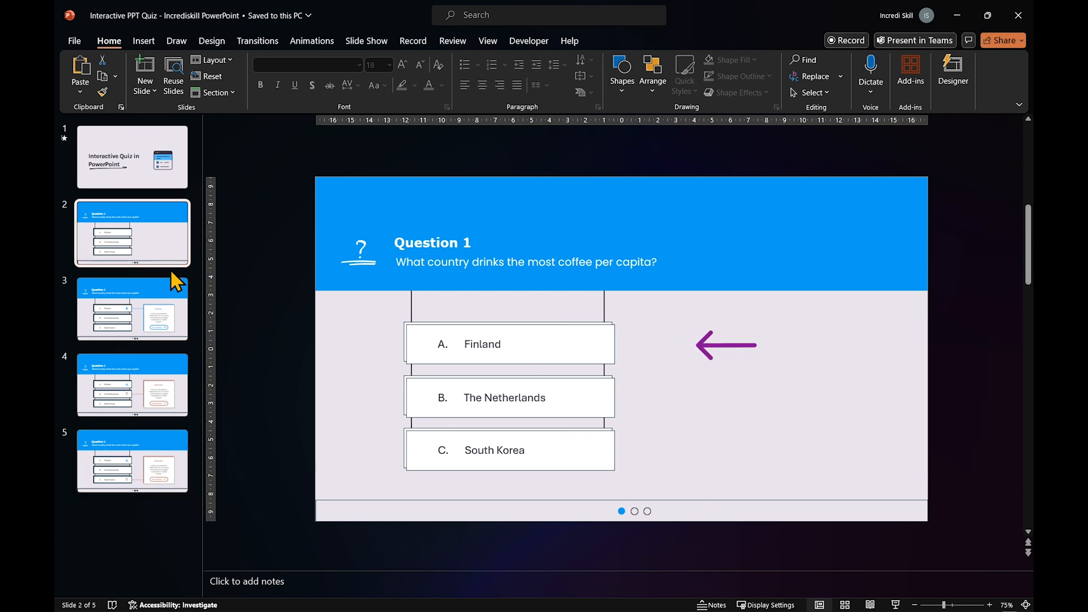
# Link the Finland answer box to its Correct feedback slide in this document.
pyautogui.click(510, 343)
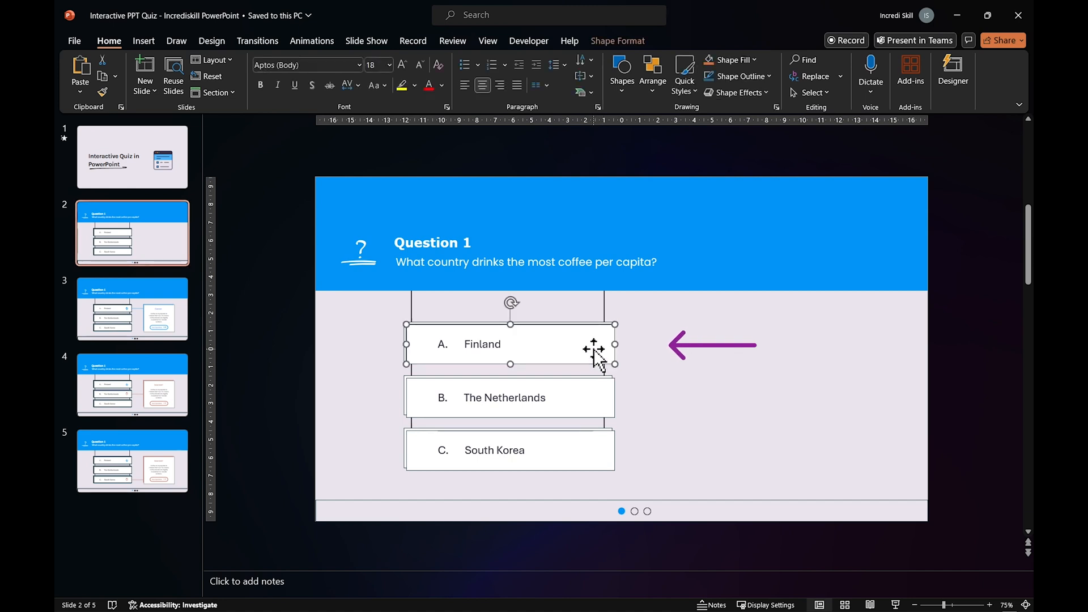
pyautogui.click(144, 41)
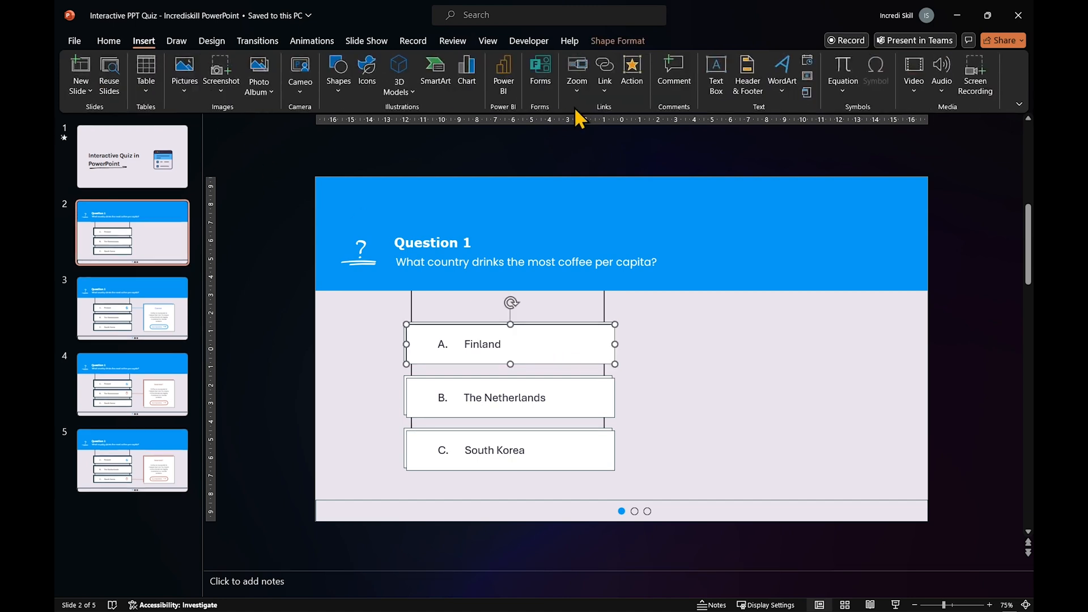
pyautogui.click(604, 72)
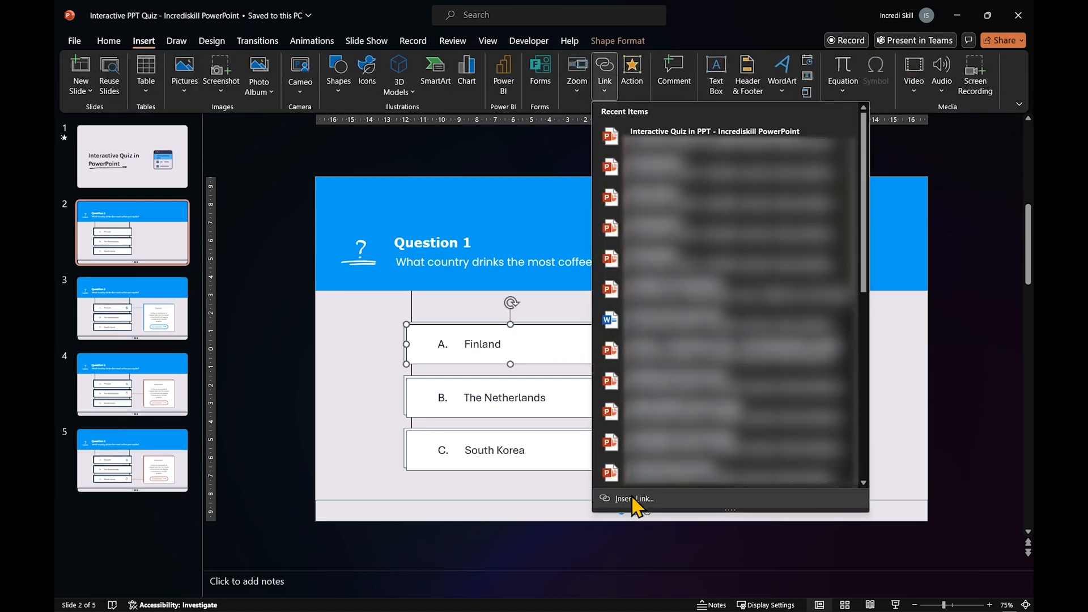
pyautogui.click(633, 498)
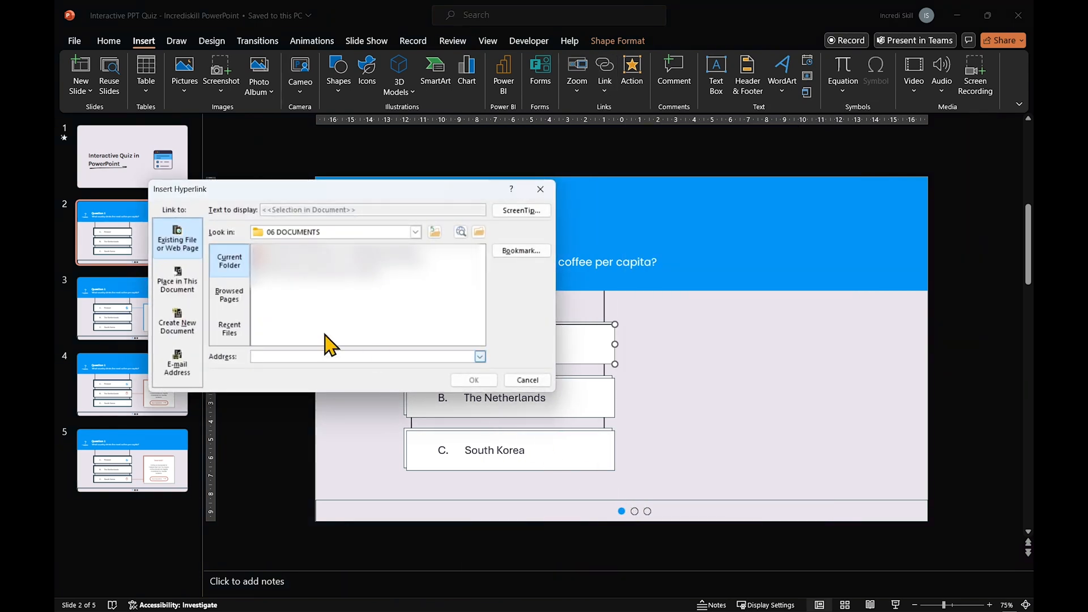
pyautogui.click(177, 281)
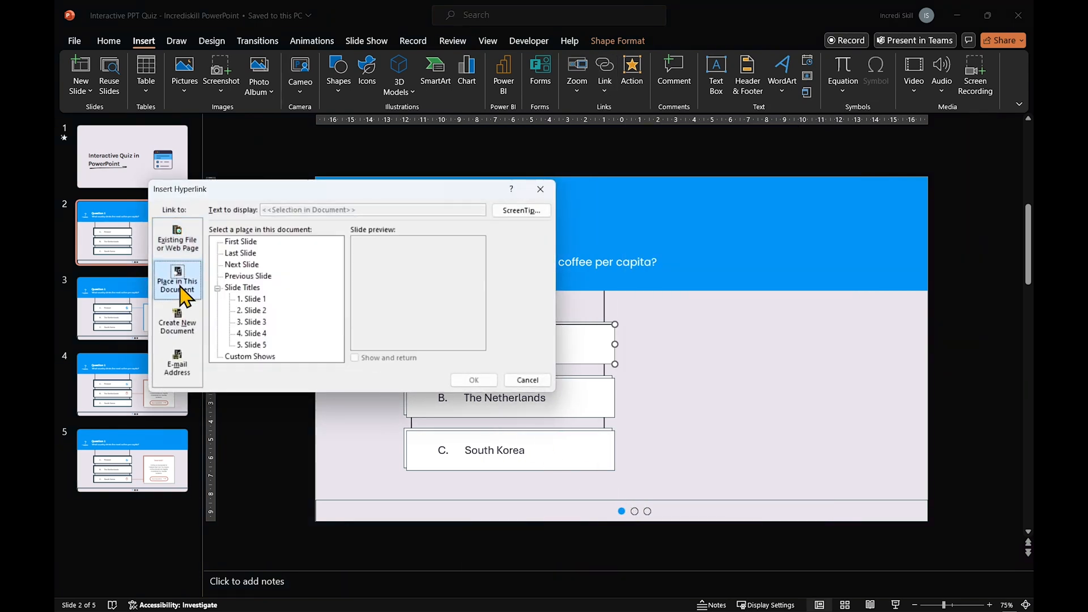
pyautogui.click(253, 321)
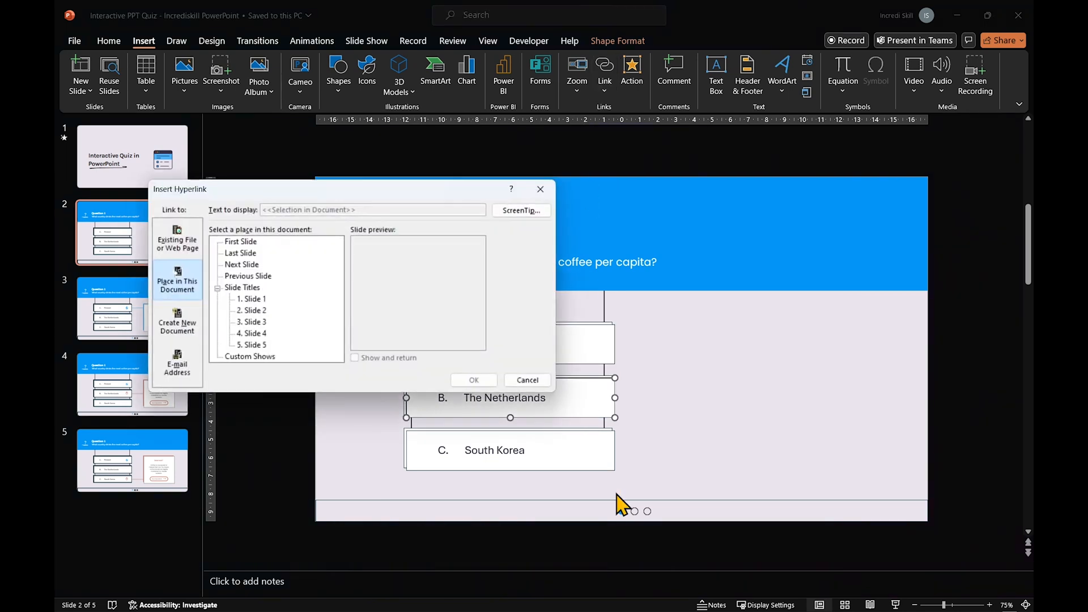
# Link the South Korea answer box to feedback slide 5.
pyautogui.click(527, 380)
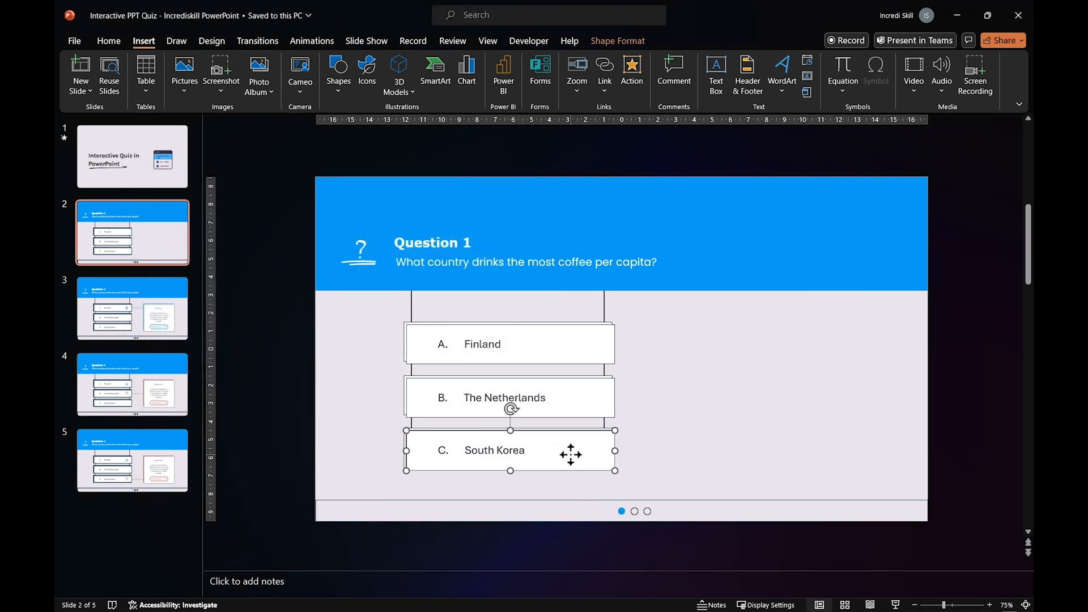
pyautogui.click(603, 74)
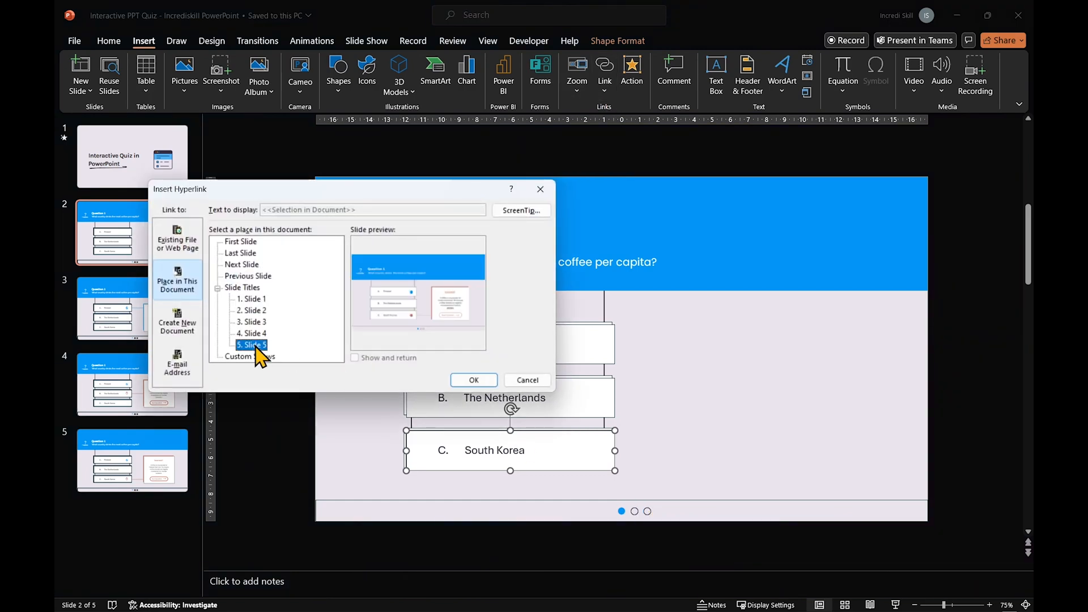
pyautogui.click(474, 379)
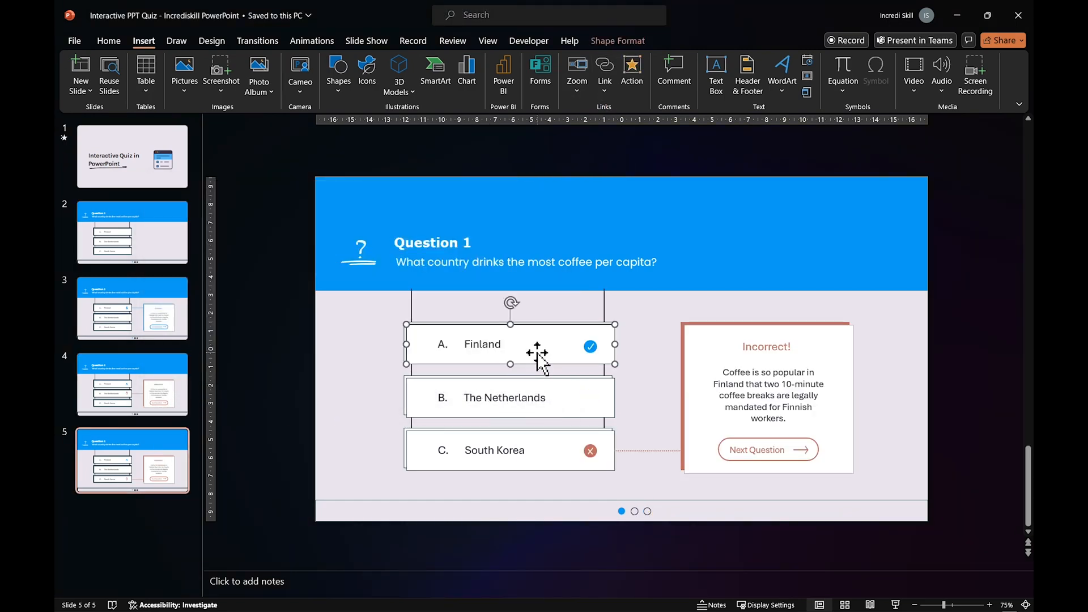
pyautogui.click(603, 69)
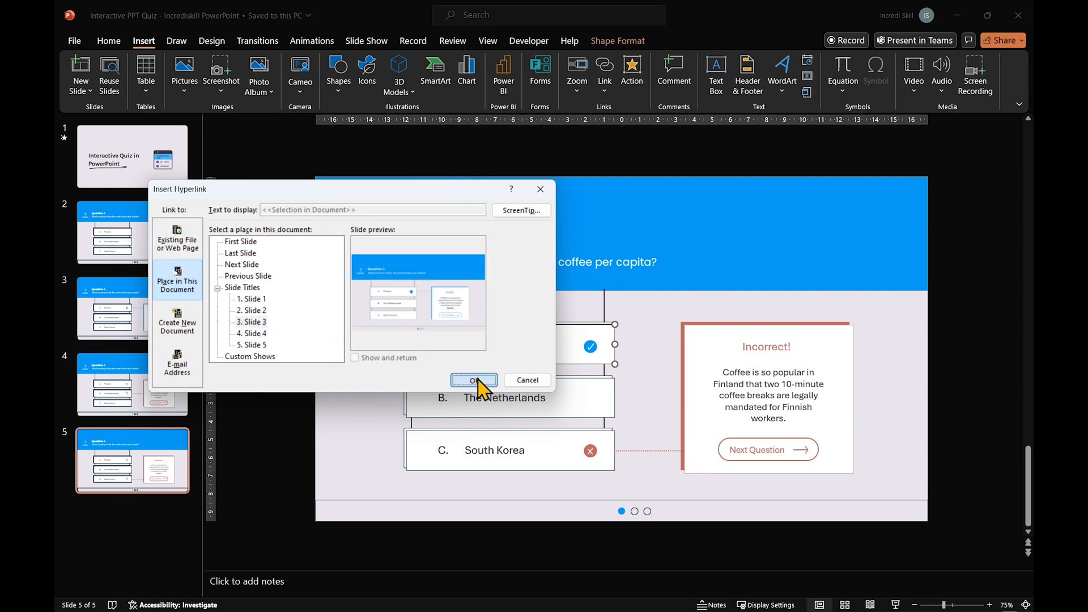
# Confirm the hyperlink, run the slide show and choose an answer to see its feedback.
pyautogui.click(473, 380)
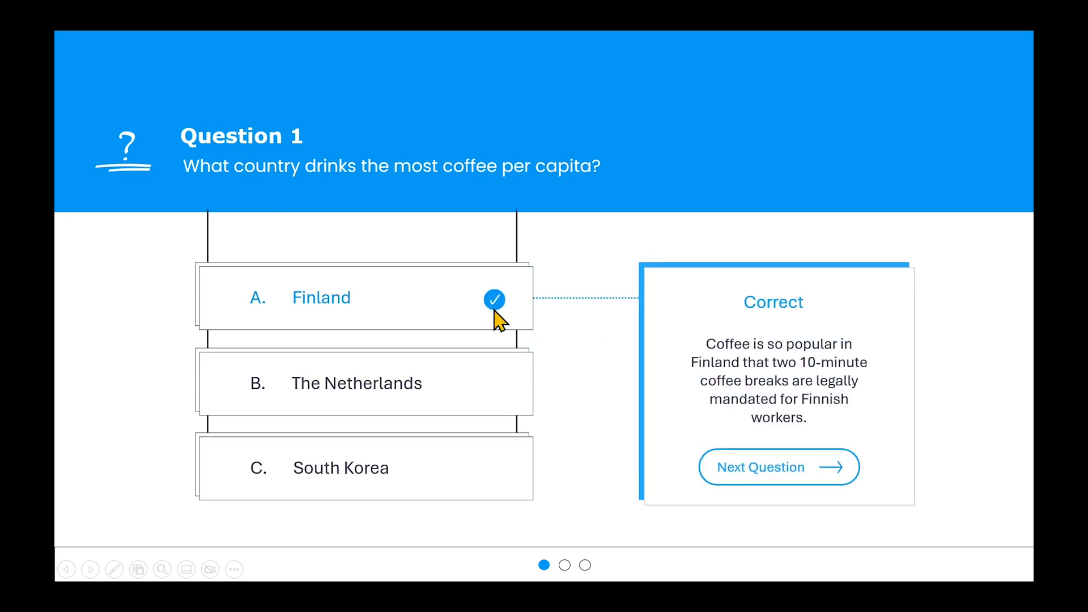
pyautogui.moveTo(465, 402)
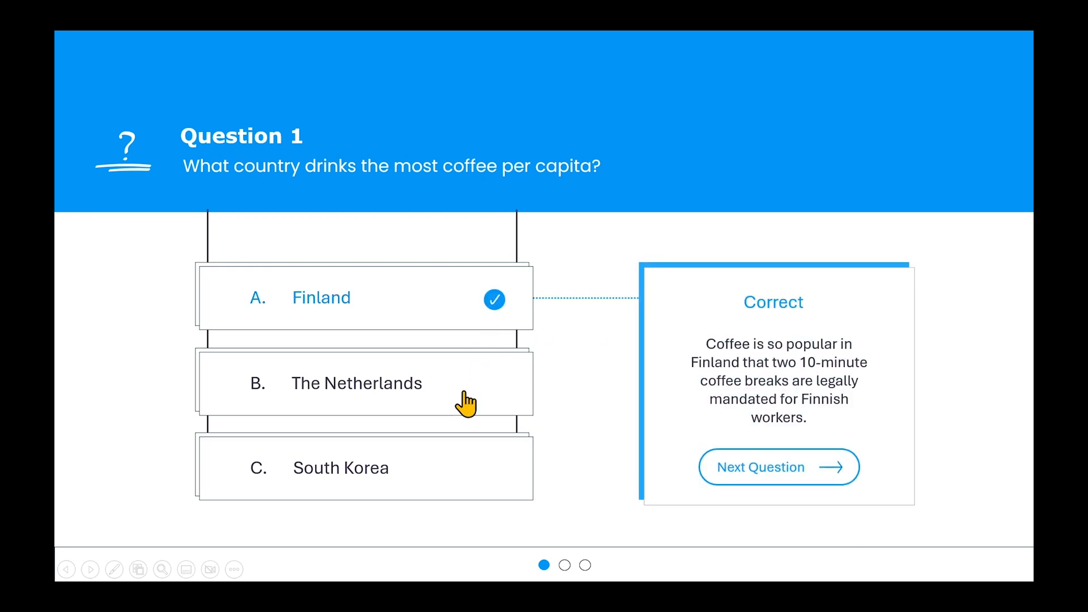
pyautogui.click(356, 381)
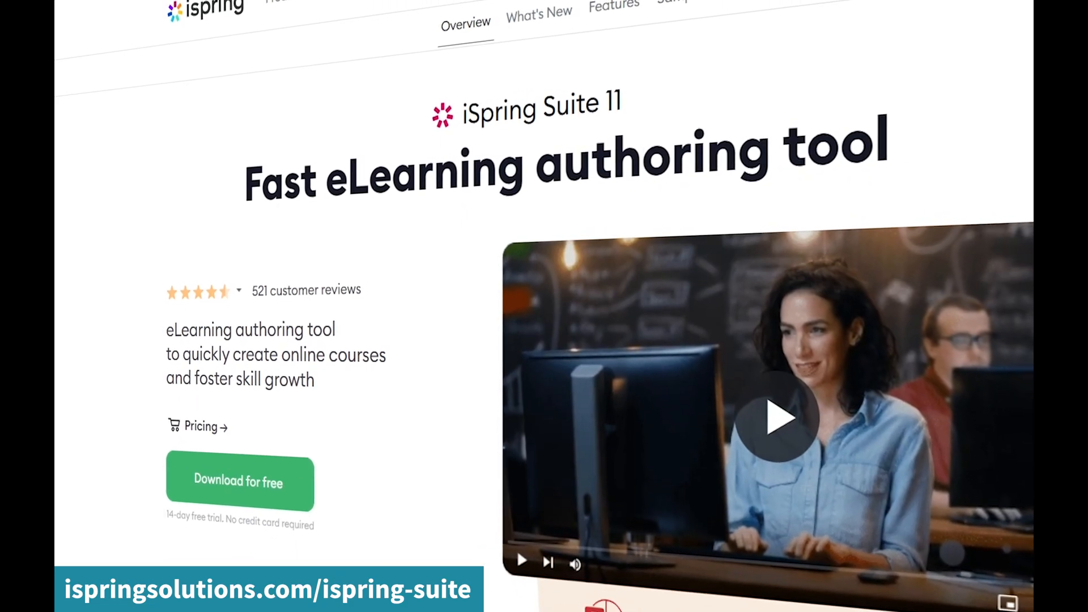
# Scroll through the iSpring Suite 11 product overview page and return to PowerPoint.
pyautogui.scroll(-3)
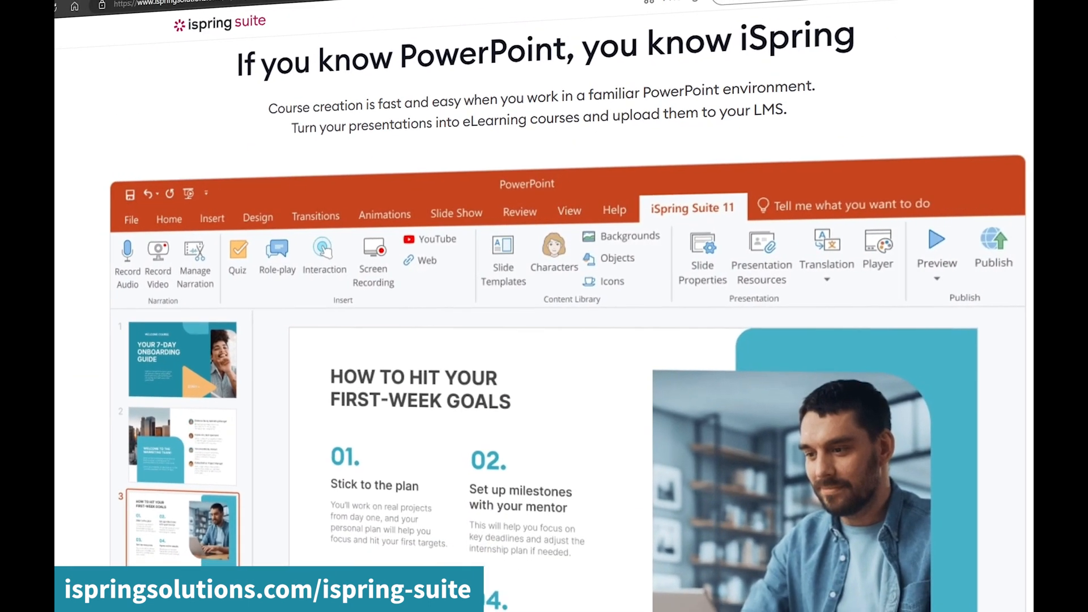
pyautogui.scroll(3)
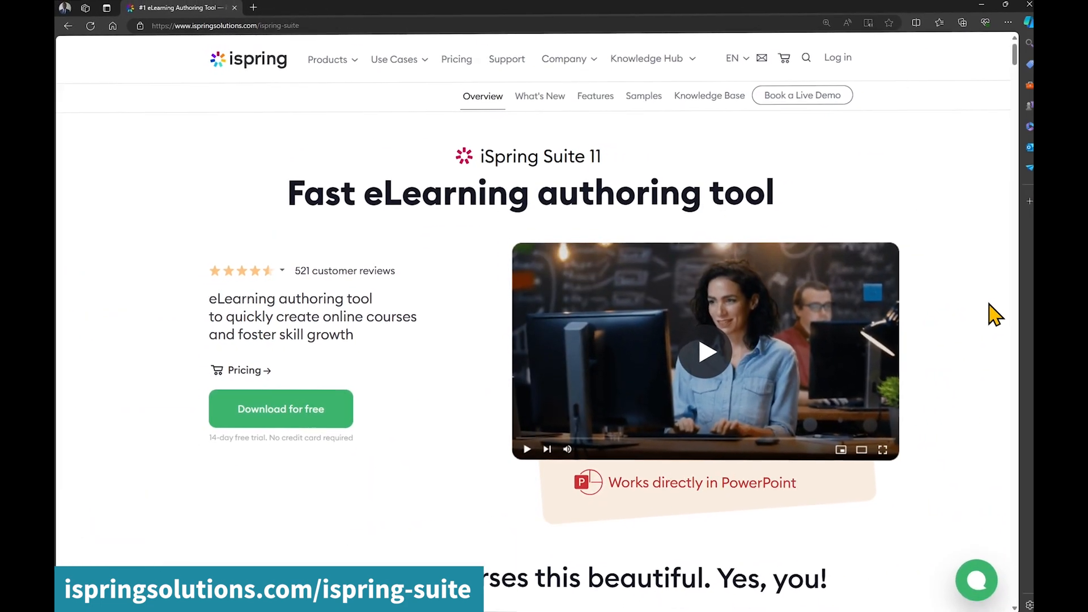
pyautogui.click(280, 410)
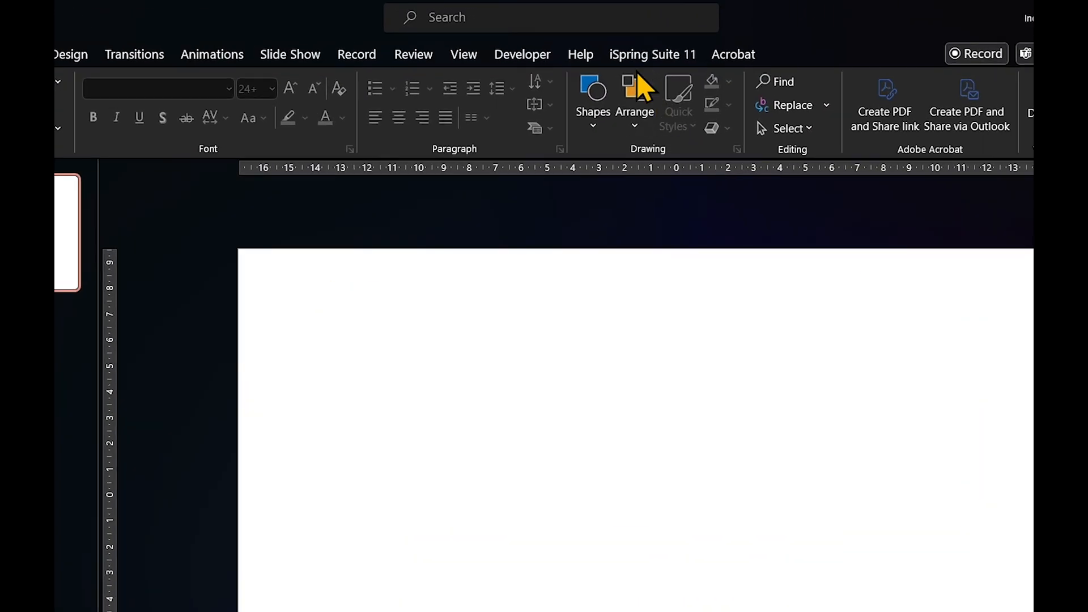
# Start a new Quiz from the iSpring Suite 11 ribbon and sign in to launch QuizMaker.
pyautogui.click(858, 54)
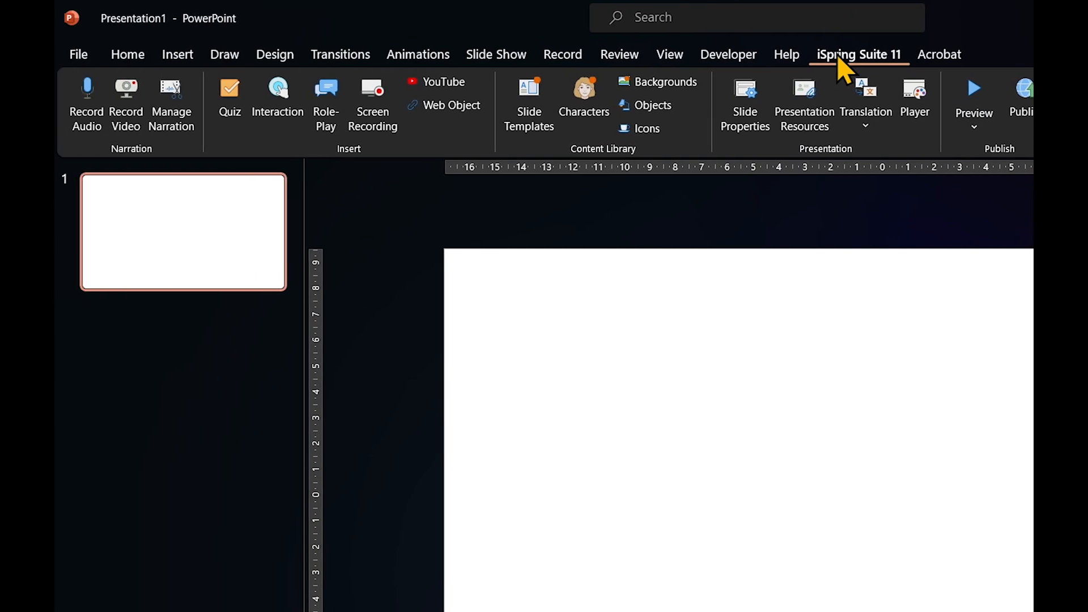
pyautogui.click(229, 97)
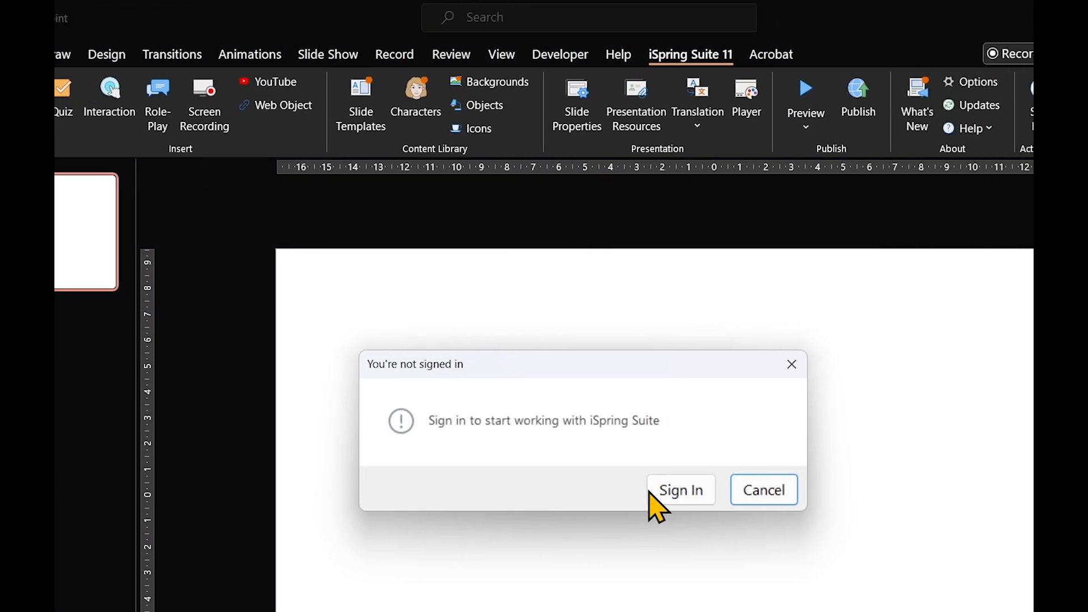
pyautogui.click(680, 490)
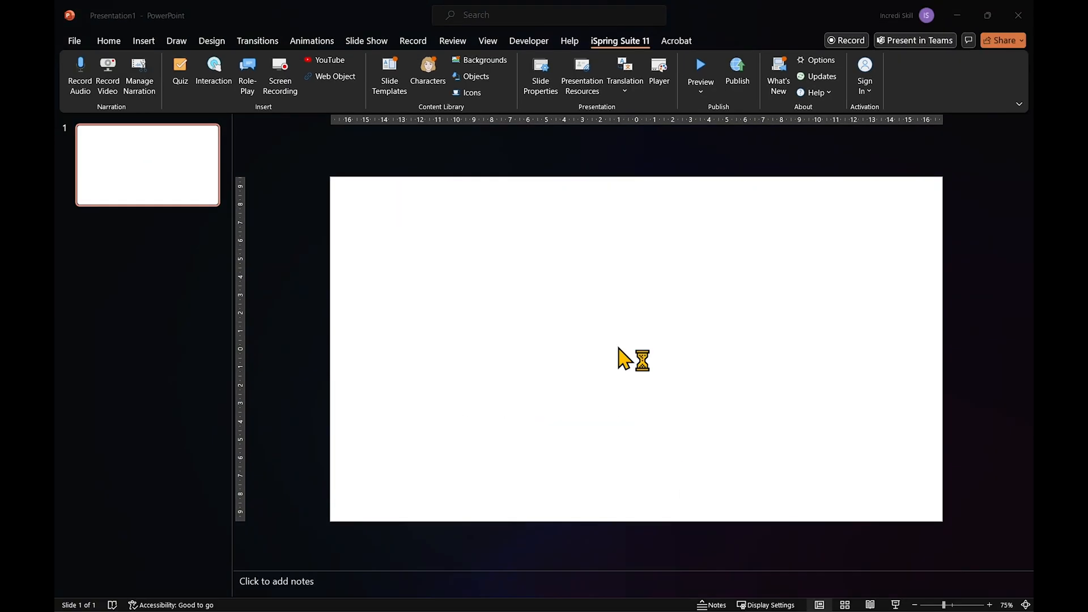
pyautogui.click(180, 73)
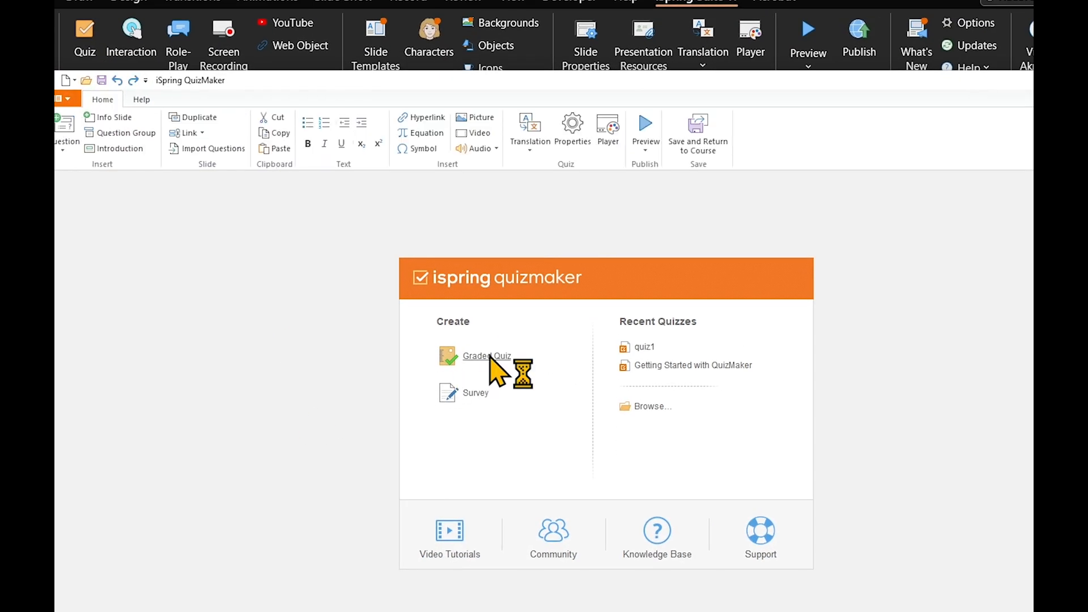
# Create a graded quiz with a Multiple Choice question 'What year was the United Nations established?'.
pyautogui.click(486, 355)
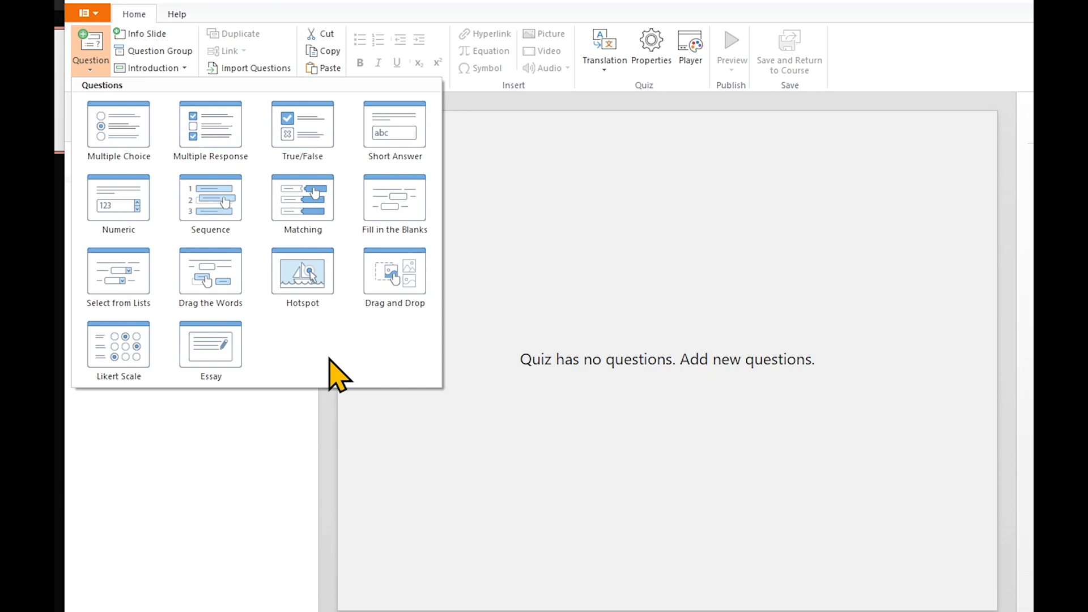
pyautogui.moveTo(124, 124)
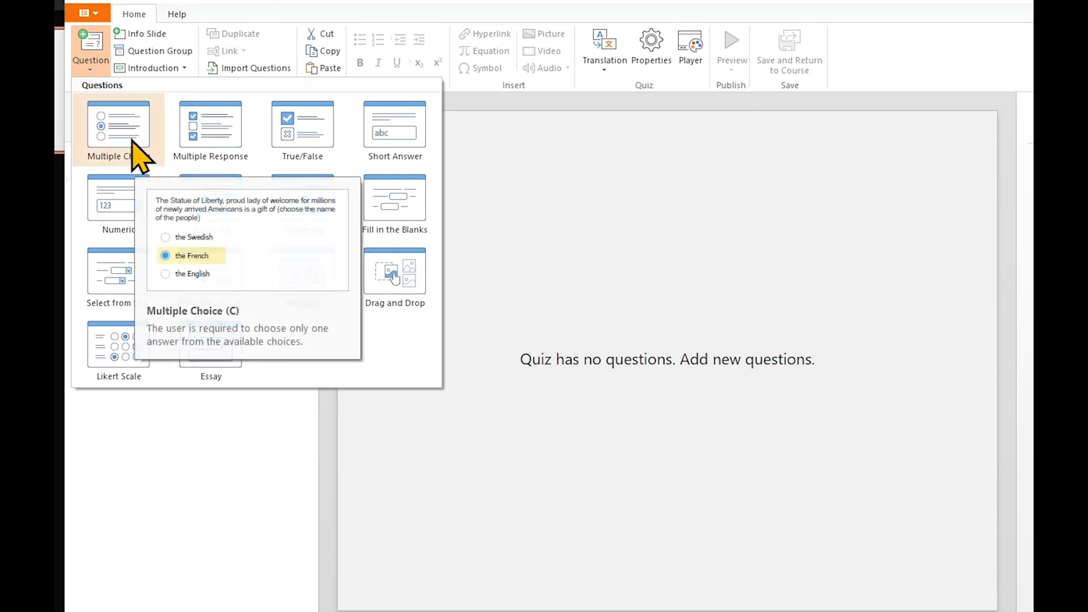
pyautogui.click(117, 128)
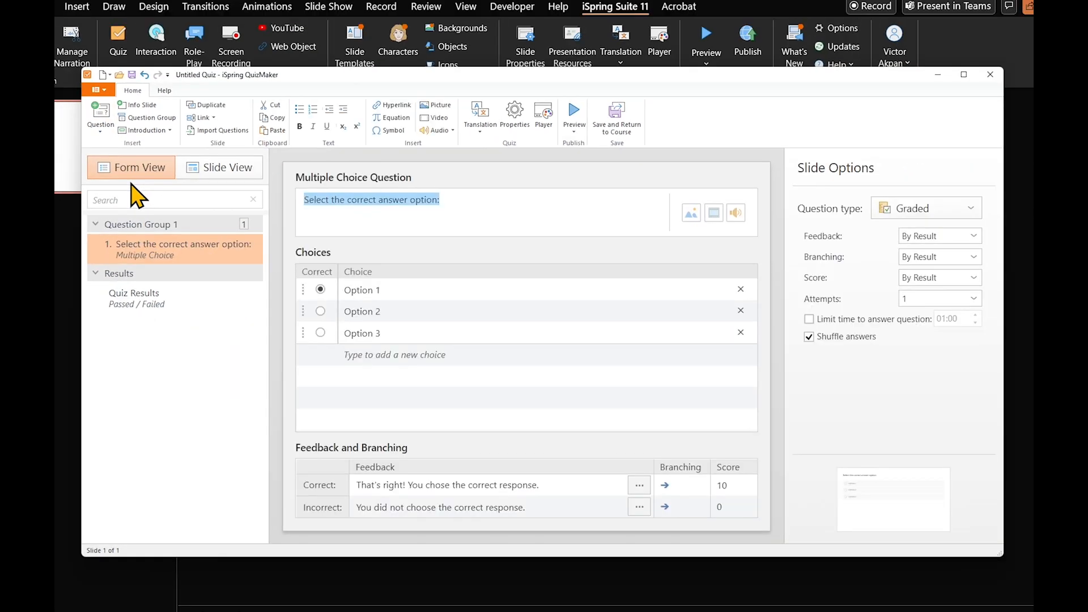
pyautogui.write('What year was the United Nations established?')
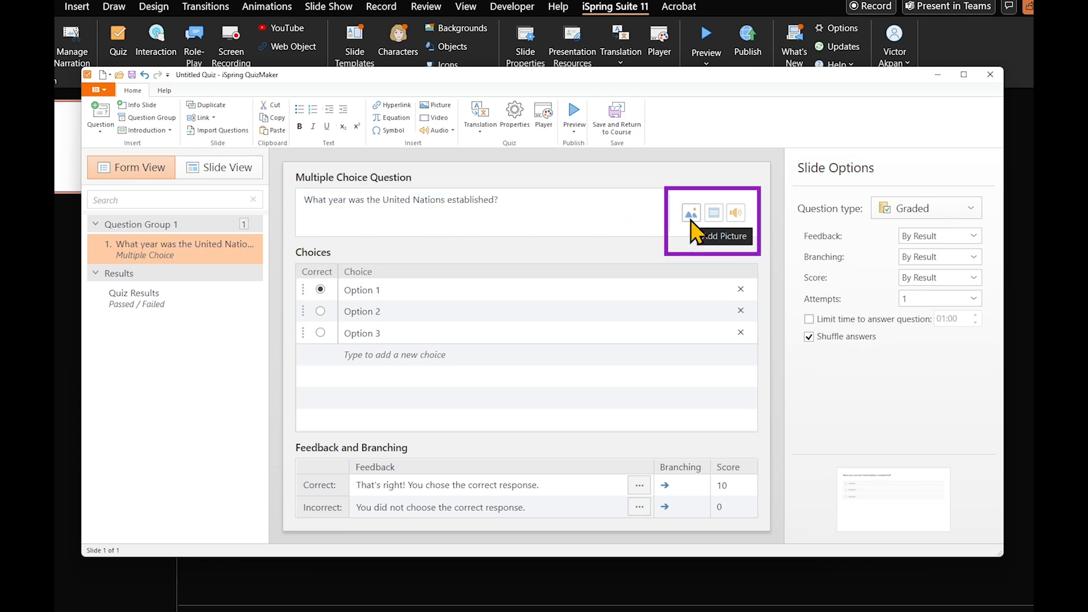
pyautogui.moveTo(736, 213)
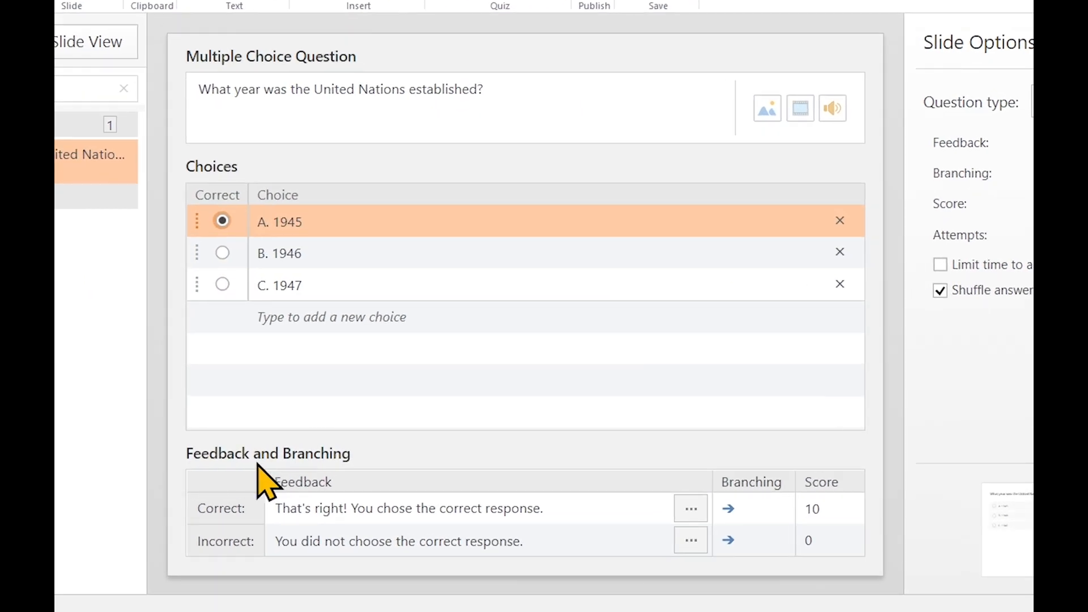
pyautogui.moveTo(275, 496)
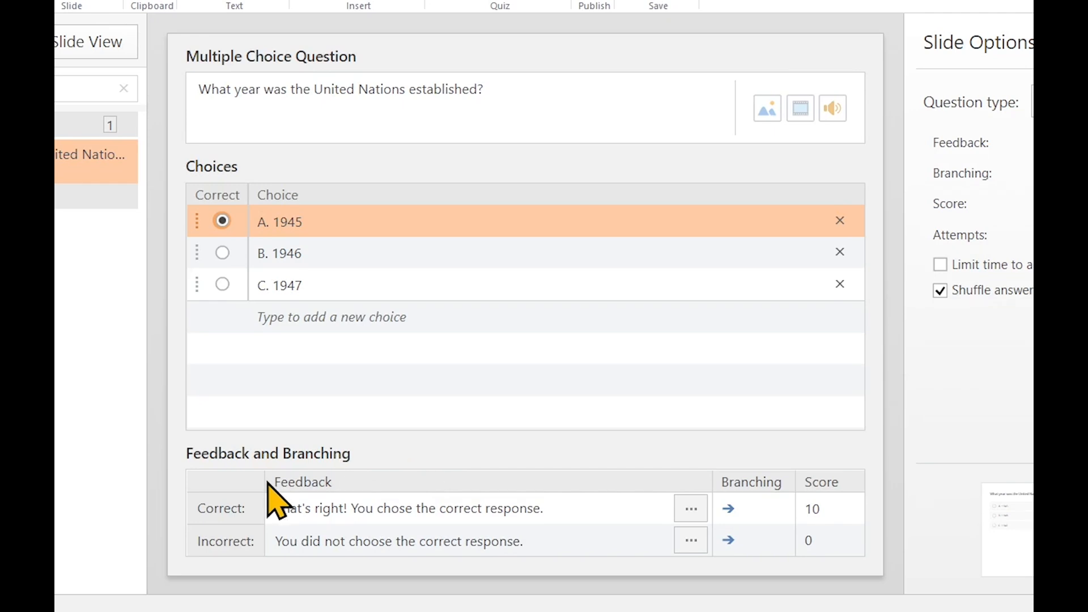
pyautogui.click(728, 508)
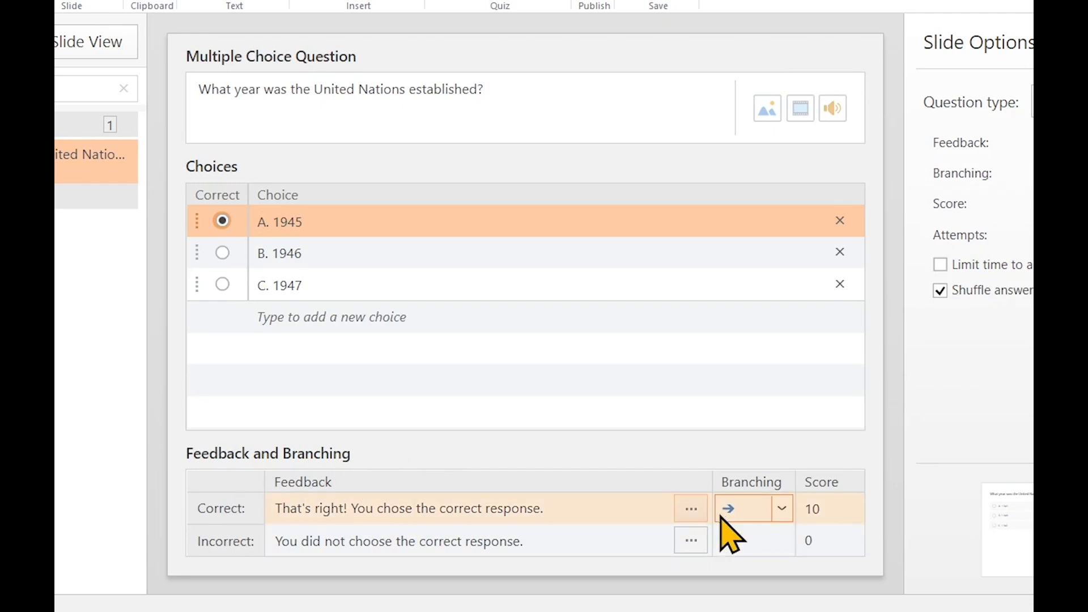
pyautogui.click(781, 508)
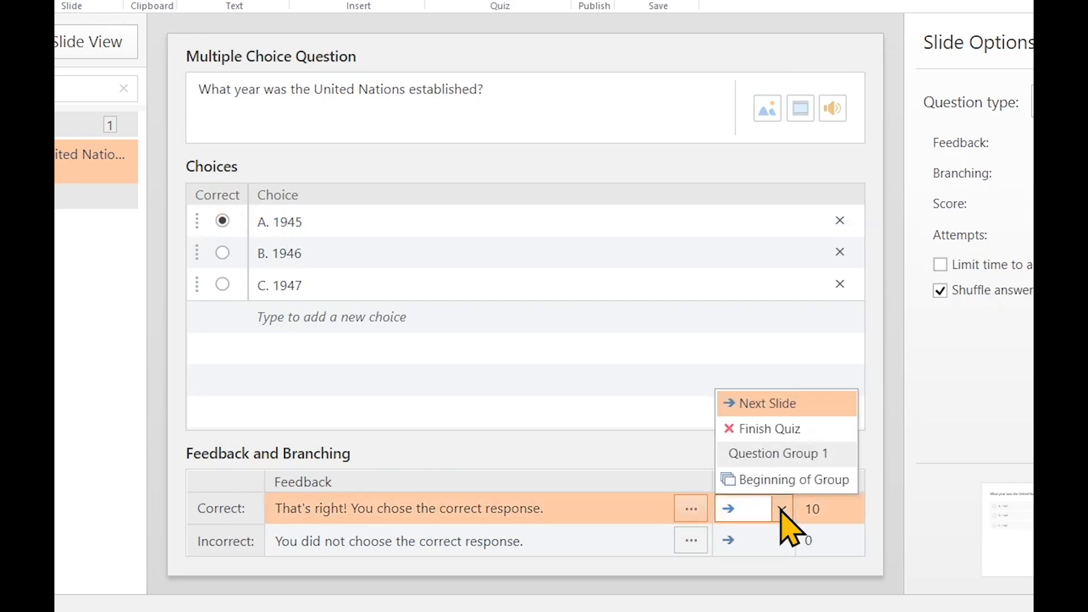
pyautogui.moveTo(769, 403)
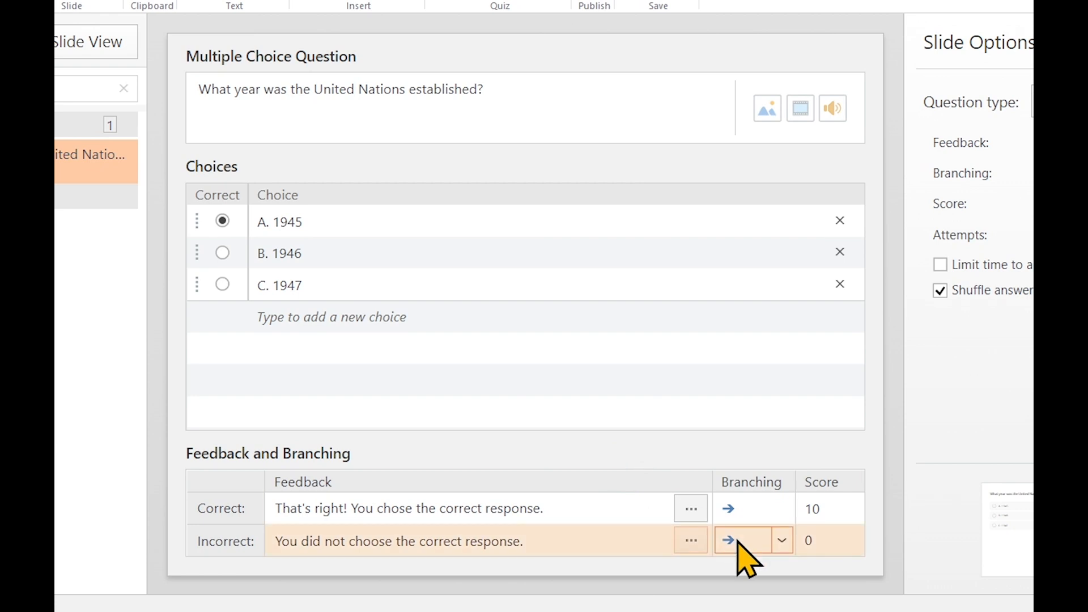
pyautogui.click(781, 540)
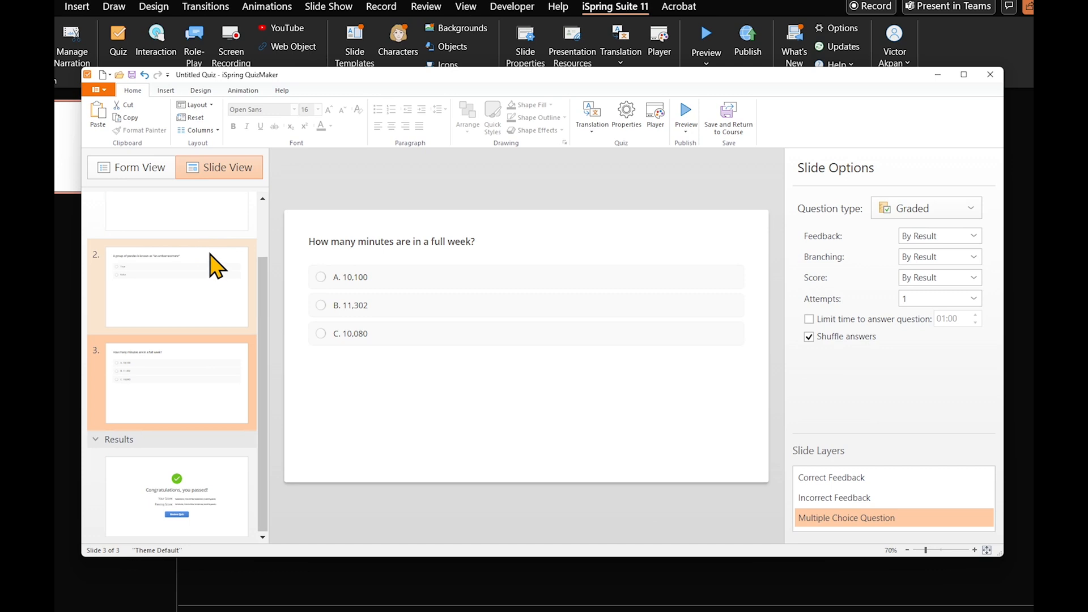
# Check the pandas True/False question and Quiz Results slide, then reselect question 1.
pyautogui.click(177, 287)
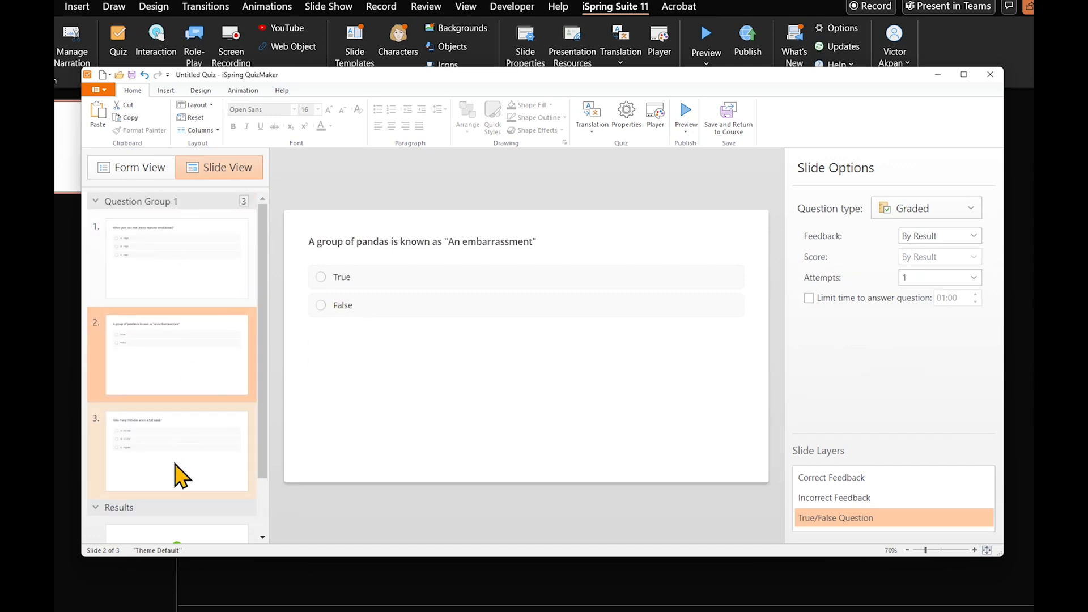
pyautogui.click(138, 168)
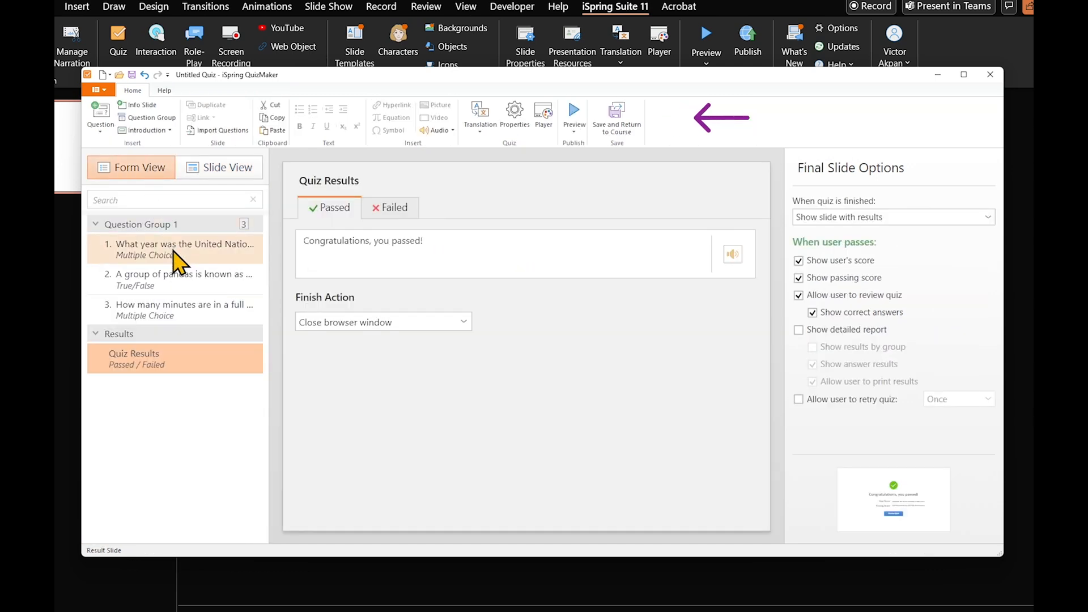
pyautogui.click(175, 248)
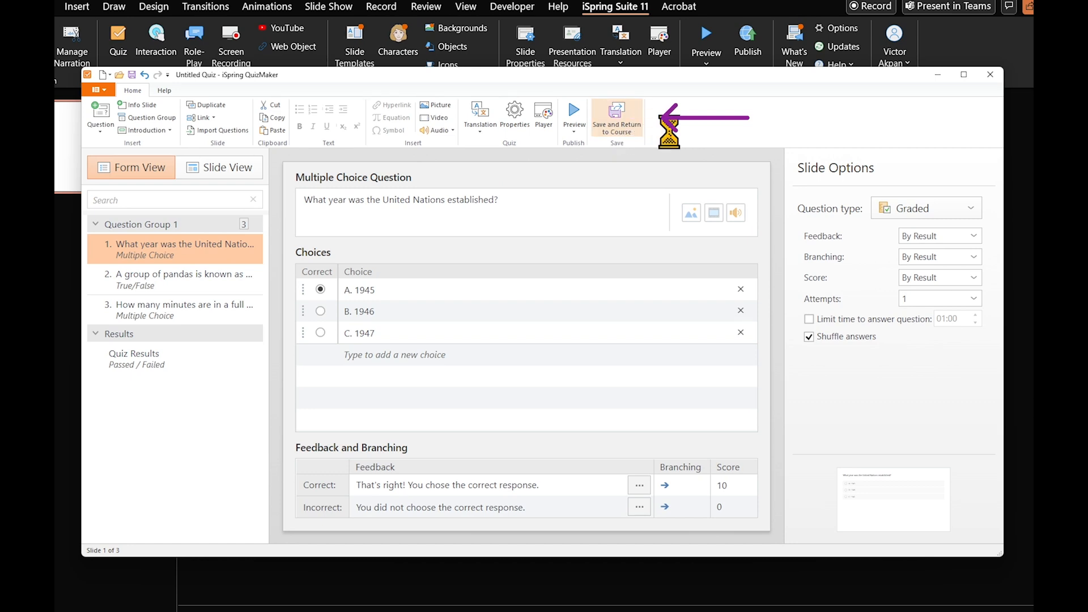
# Preview the quiz at tablet and phone sizes in landscape and portrait orientations.
pyautogui.click(616, 117)
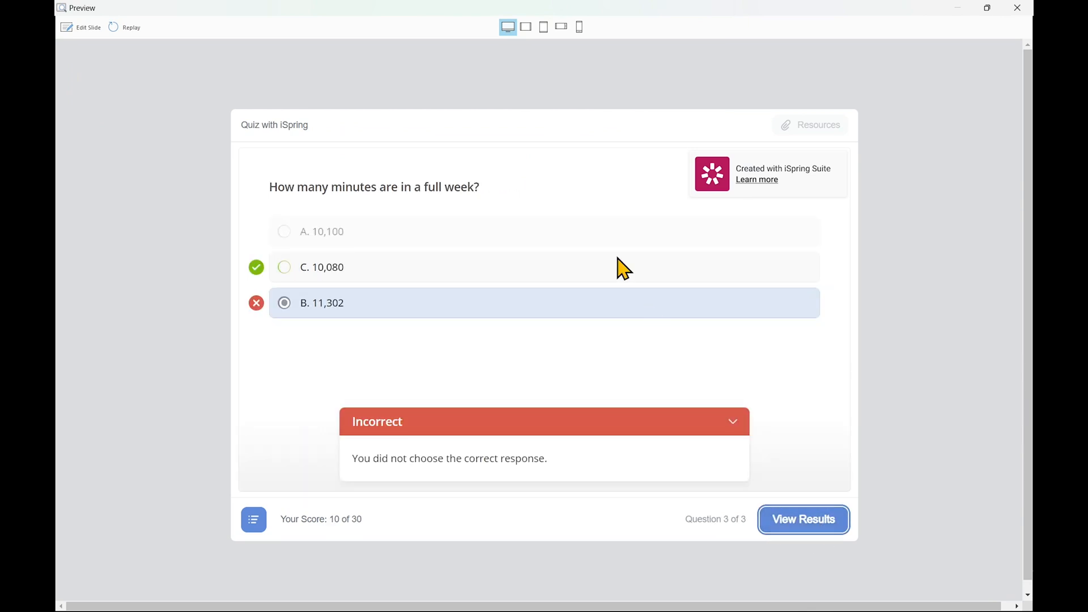
pyautogui.click(525, 27)
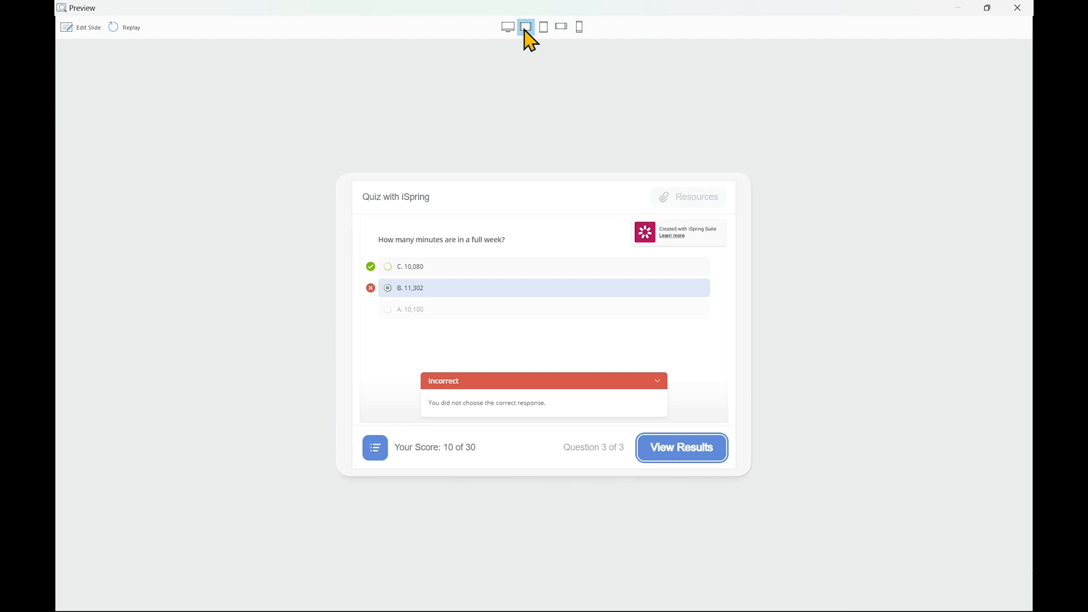
pyautogui.click(543, 27)
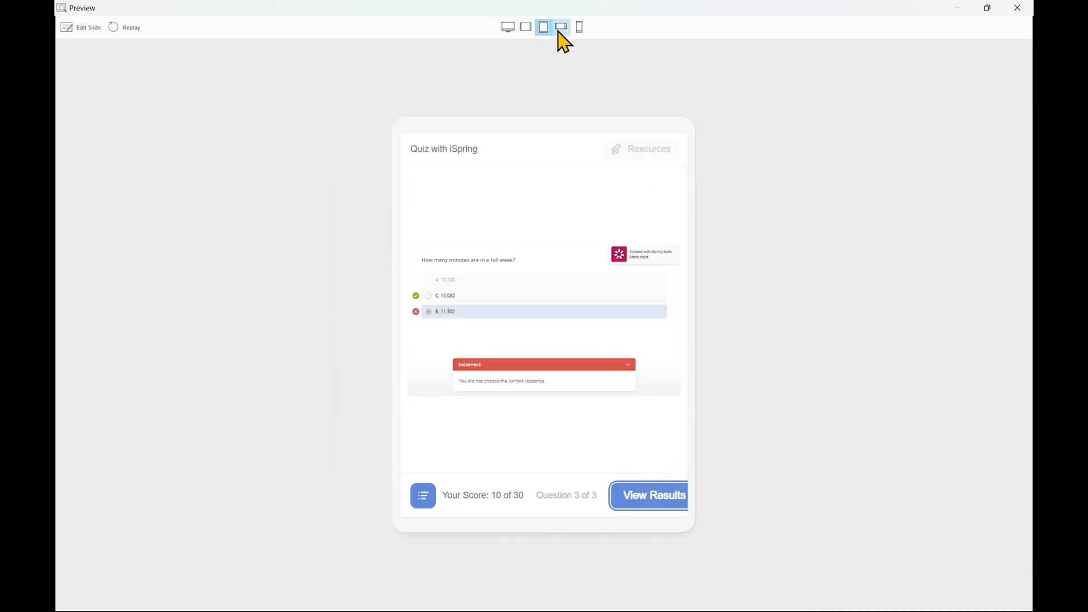
pyautogui.click(579, 28)
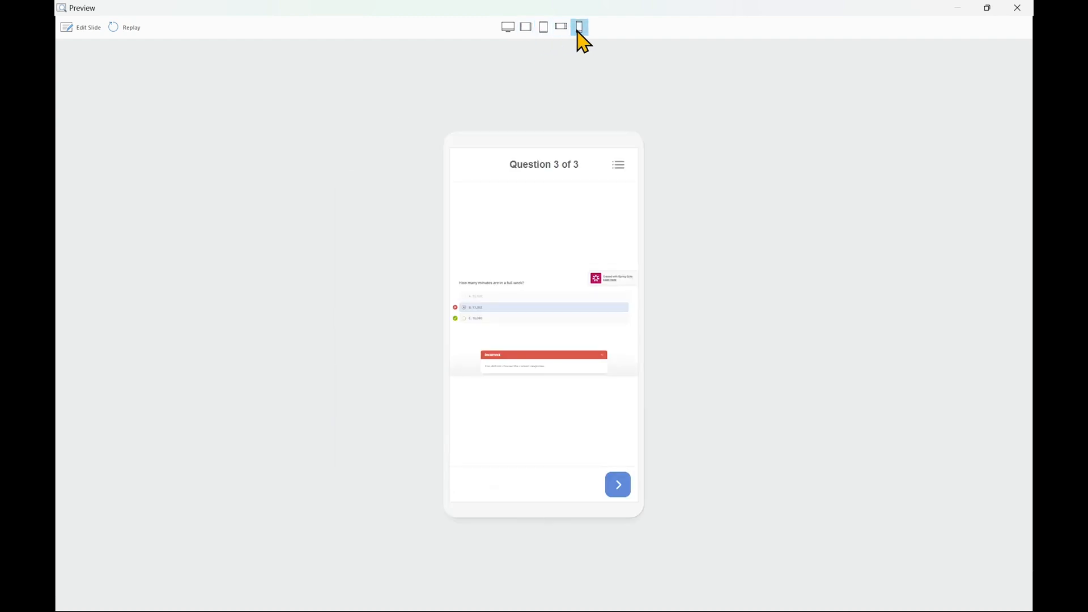
pyautogui.click(823, 97)
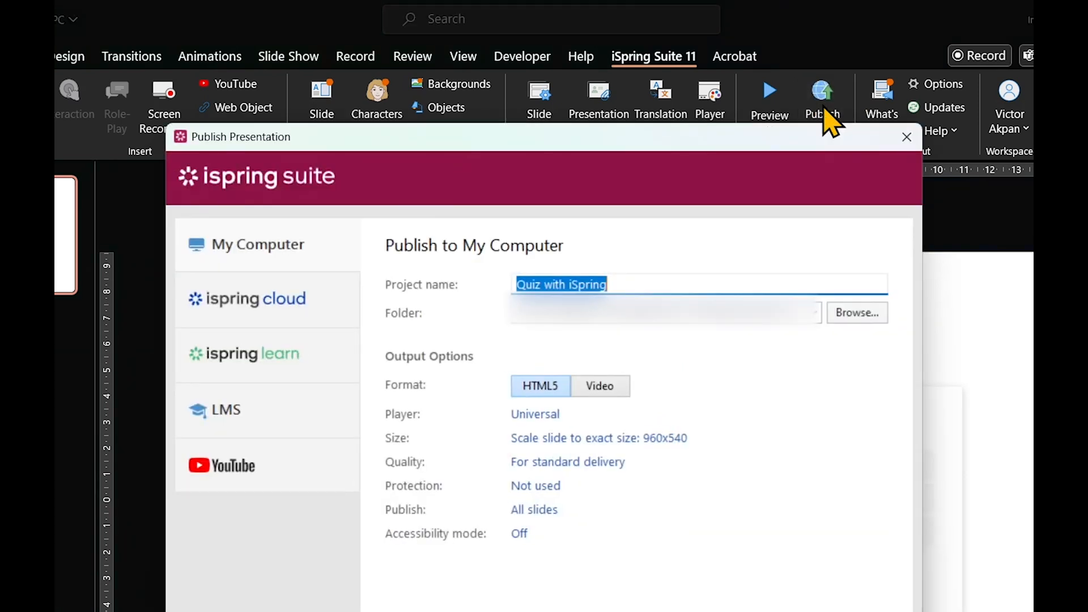
# Choose the output folder, publish the quiz as HTML5 and view the course in the browser.
pyautogui.click(541, 386)
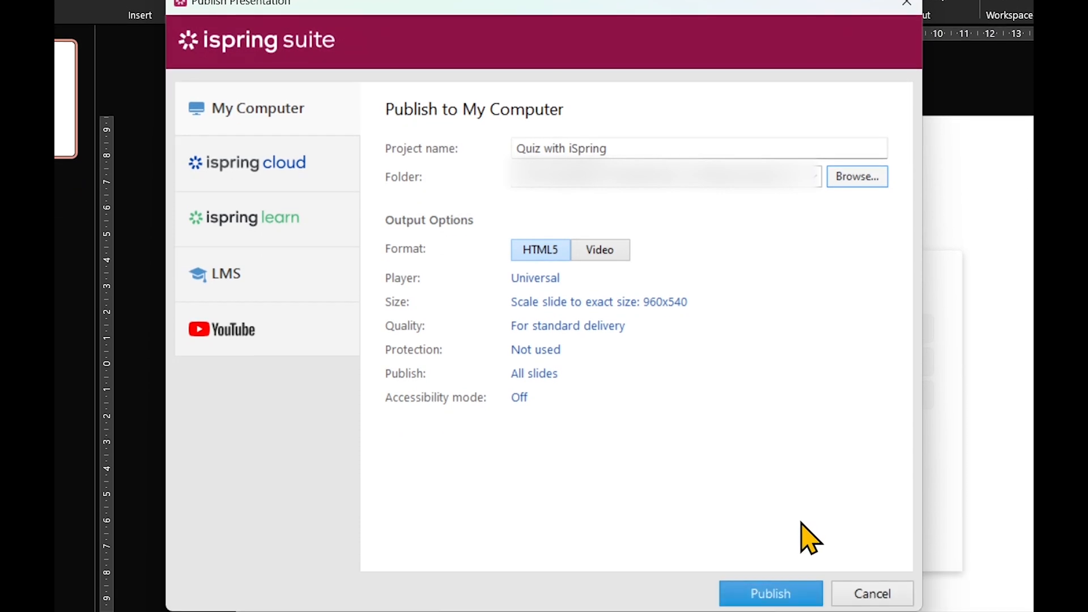
pyautogui.click(769, 593)
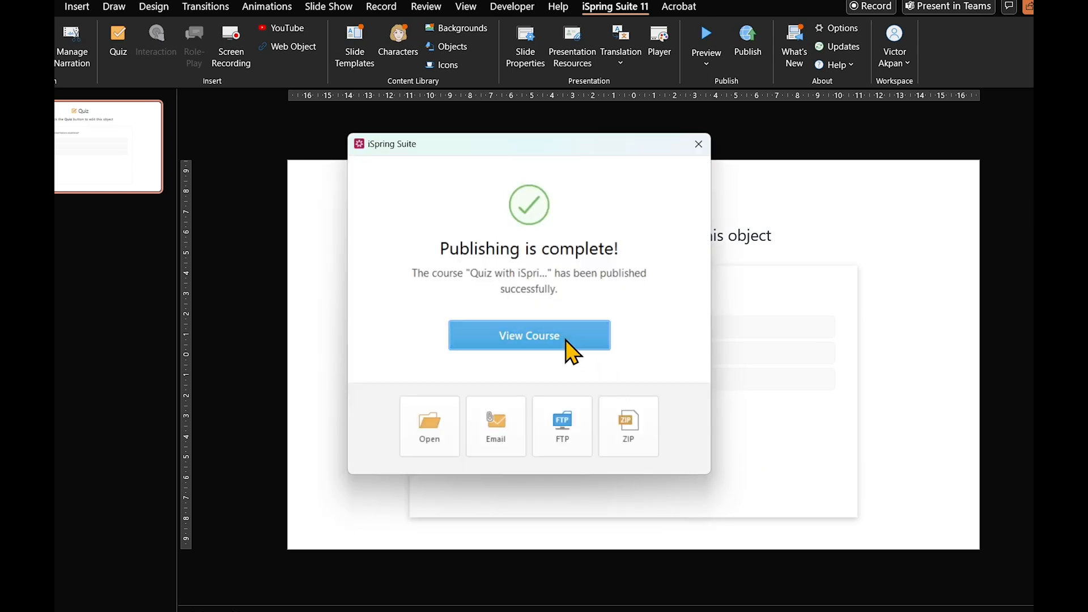
pyautogui.click(529, 336)
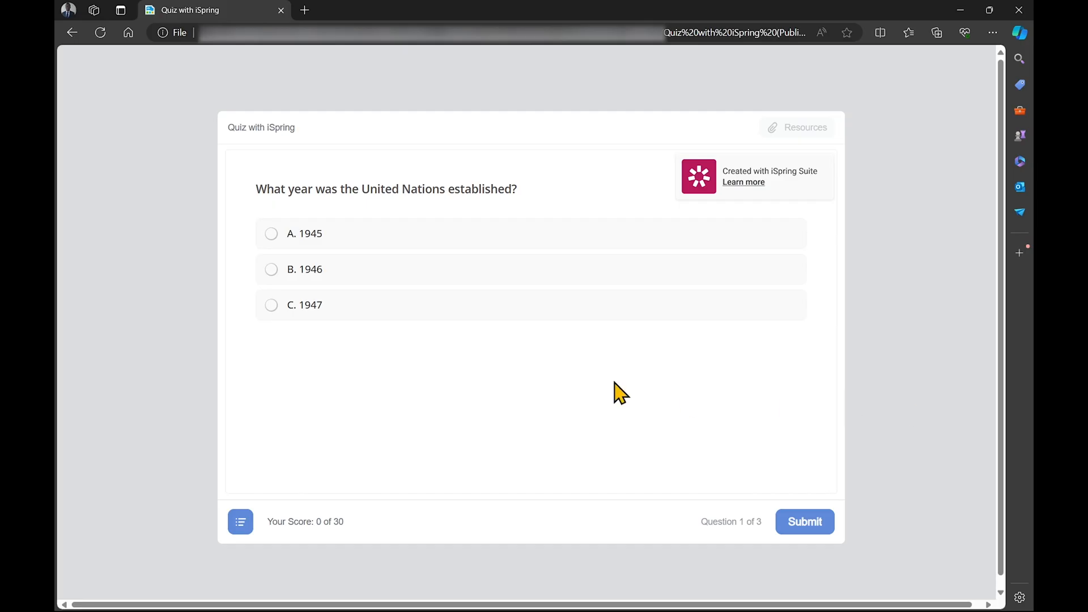
# Answer 1946 to the first question, submit it and continue to the next question.
pyautogui.click(271, 270)
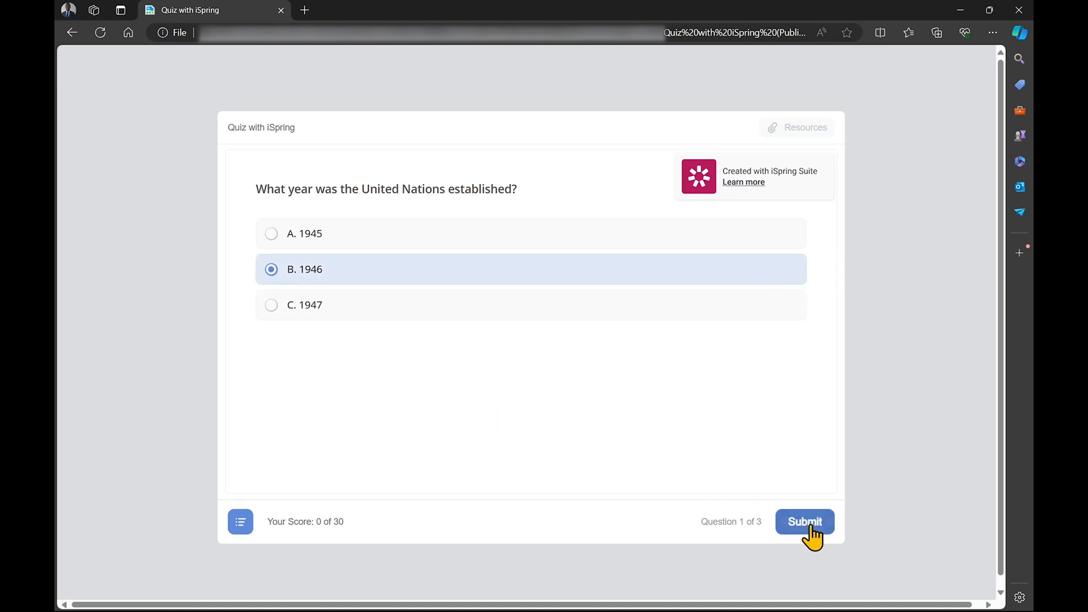
pyautogui.click(805, 521)
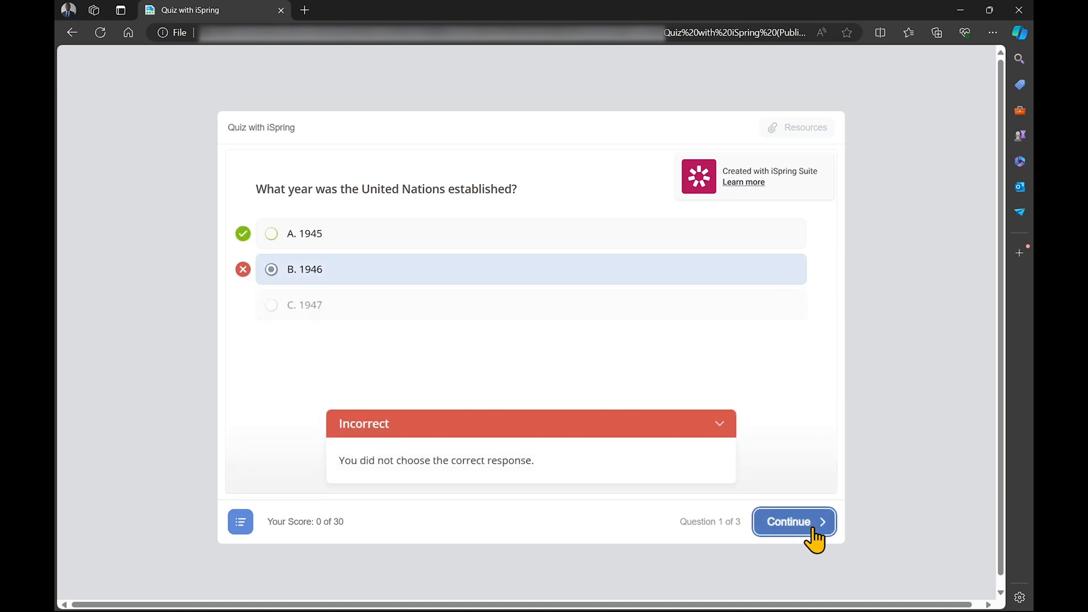
pyautogui.click(793, 522)
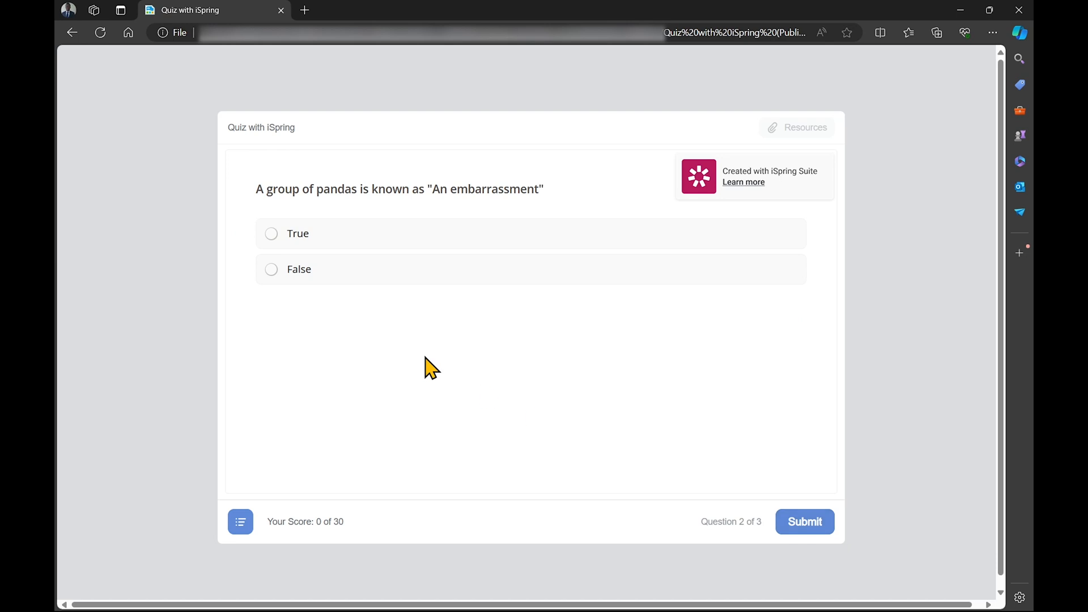
# Answer True on the pandas question and submit the minutes question, ending with a failing 66.67% score.
pyautogui.click(271, 233)
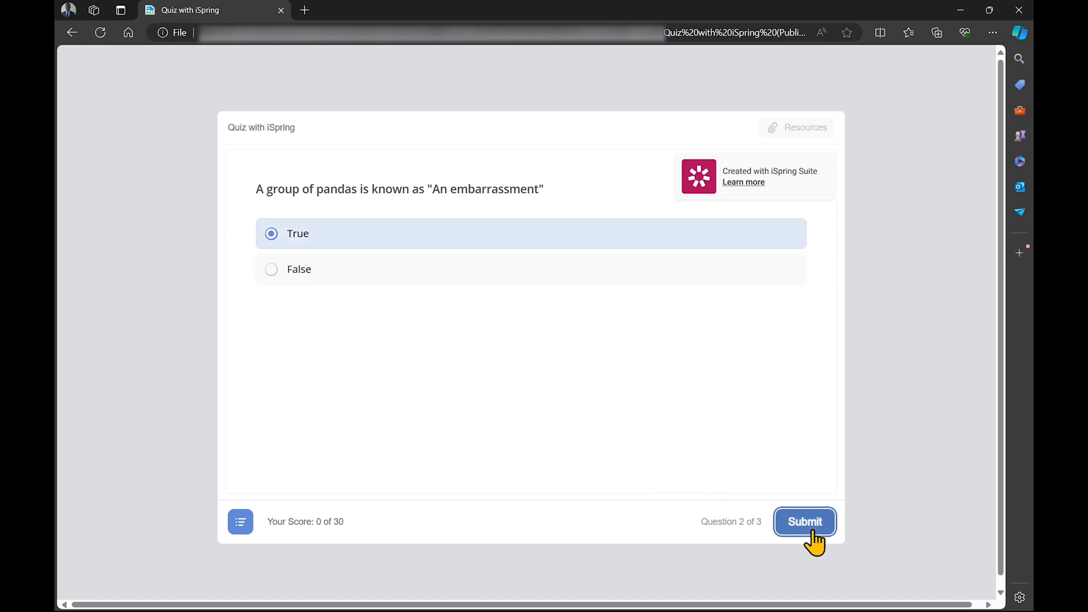
pyautogui.click(804, 521)
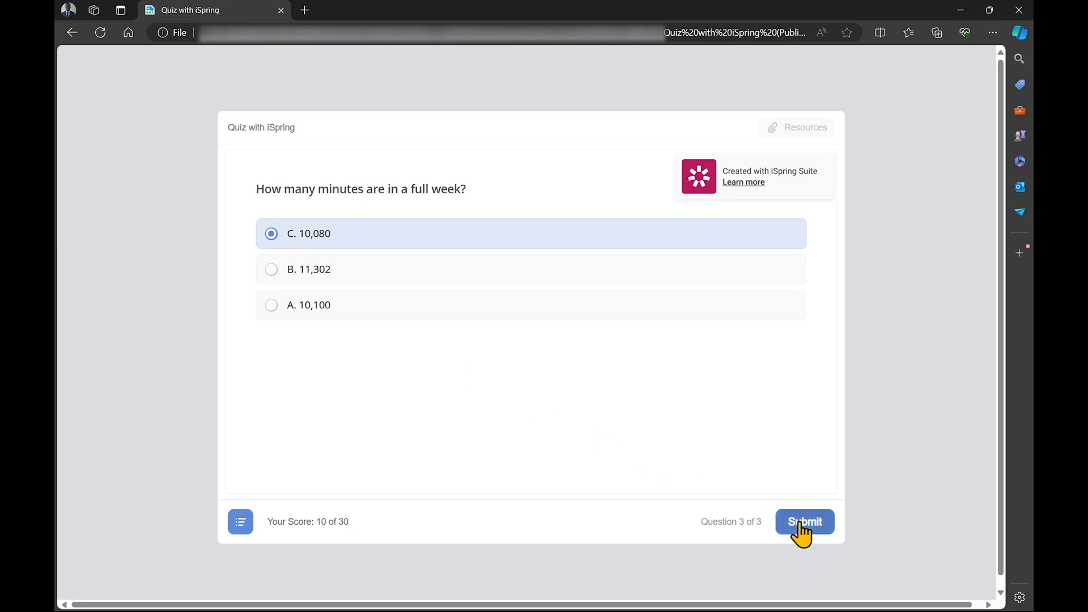
pyautogui.click(804, 522)
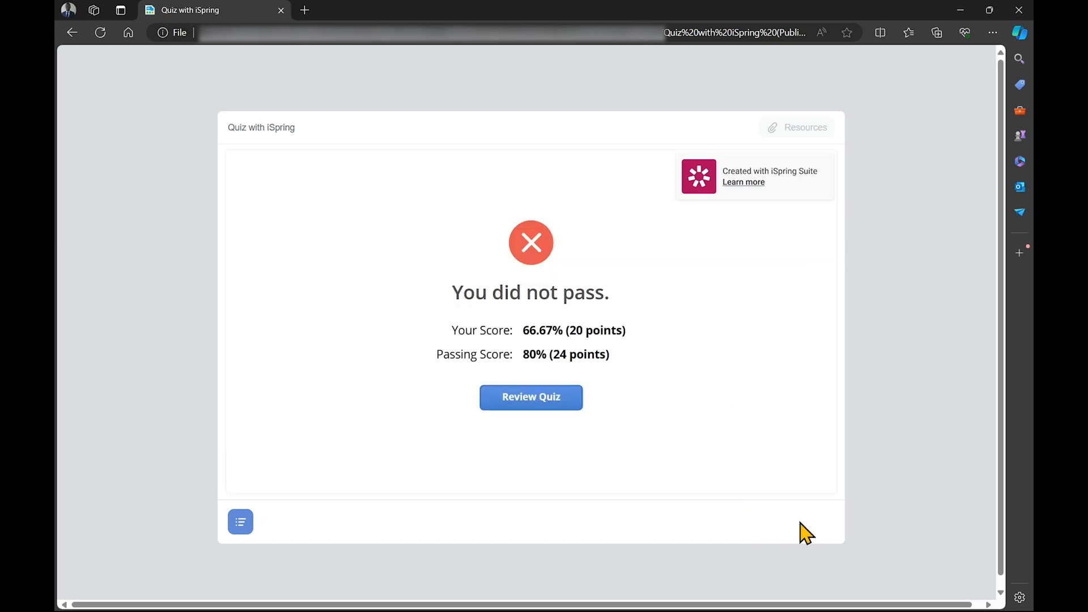
pyautogui.moveTo(612, 429)
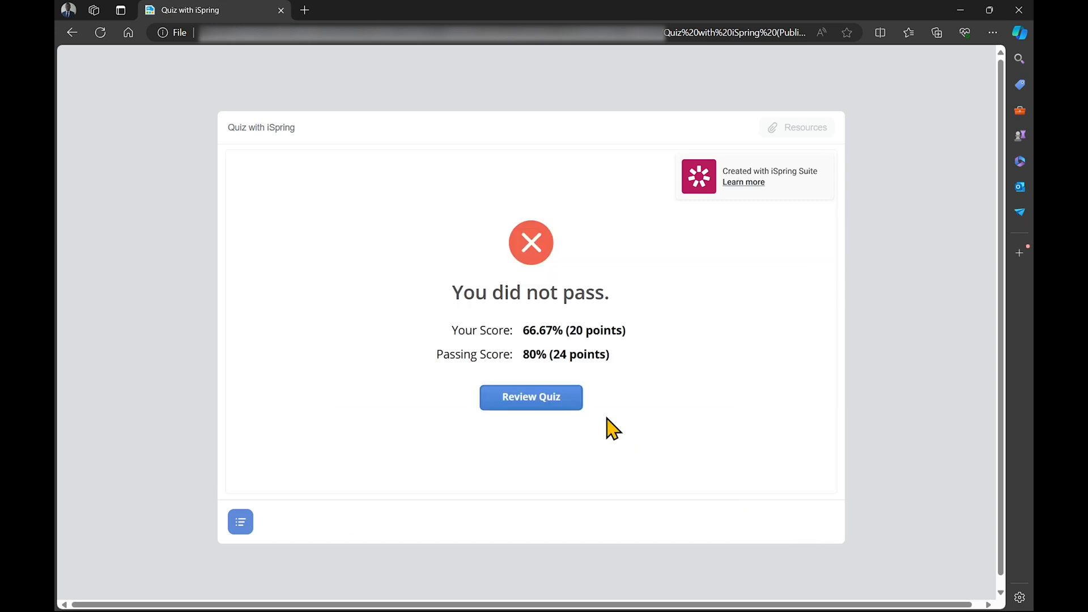